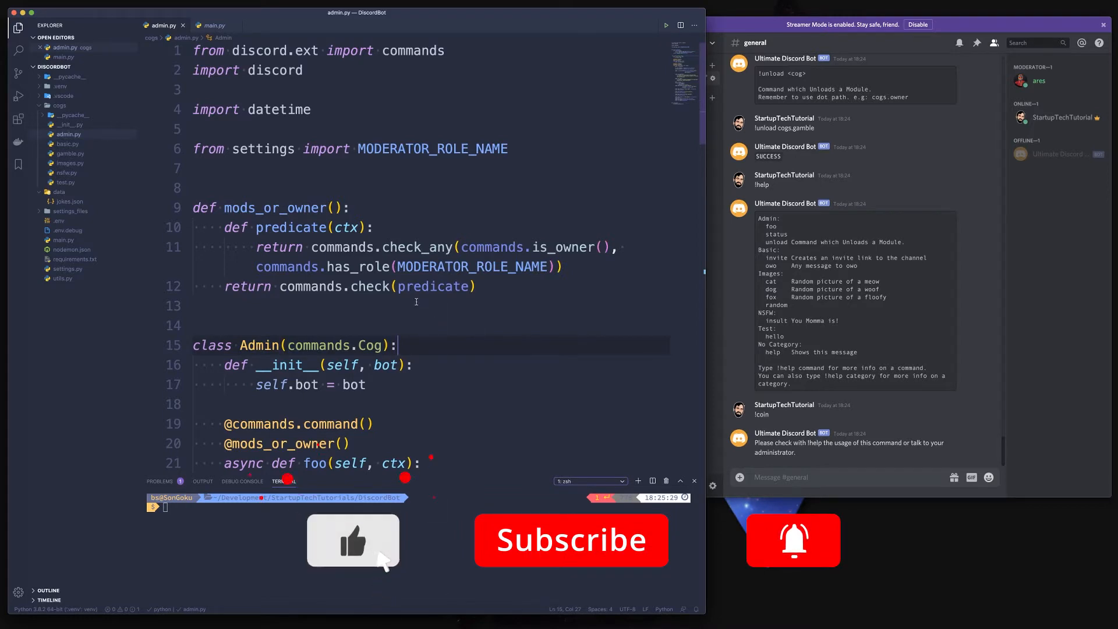
Step: Relocate mods_or_owner to utils.py, adding 'from discord.ext import commands' at its top
scroll("down", 3)
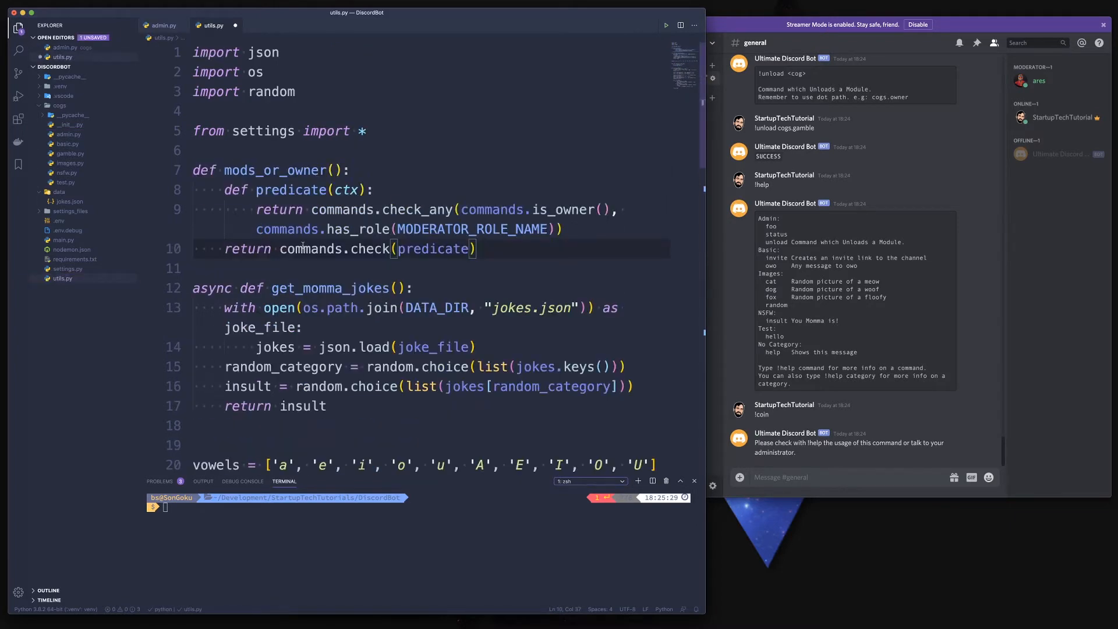
left_click(164, 25)
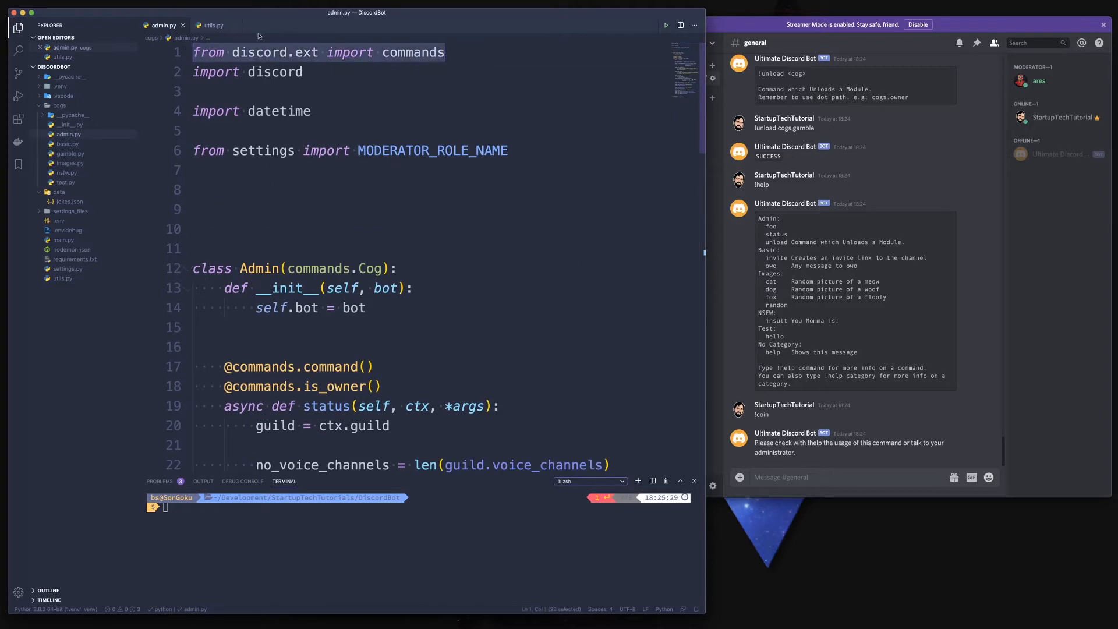
left_click(215, 25)
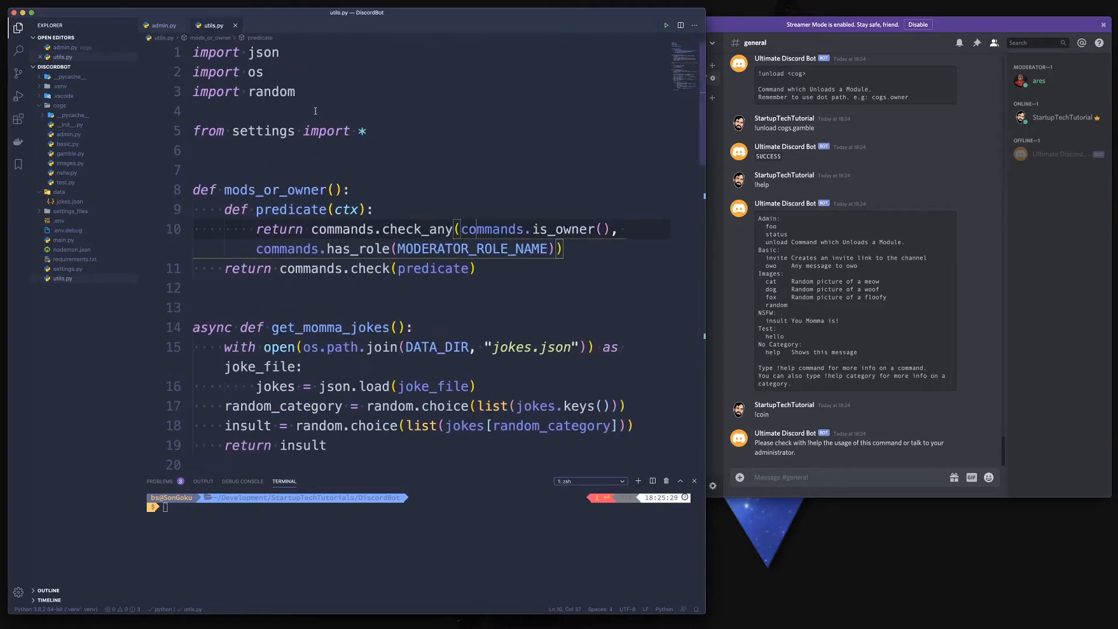
type("from discord.ext import commands")
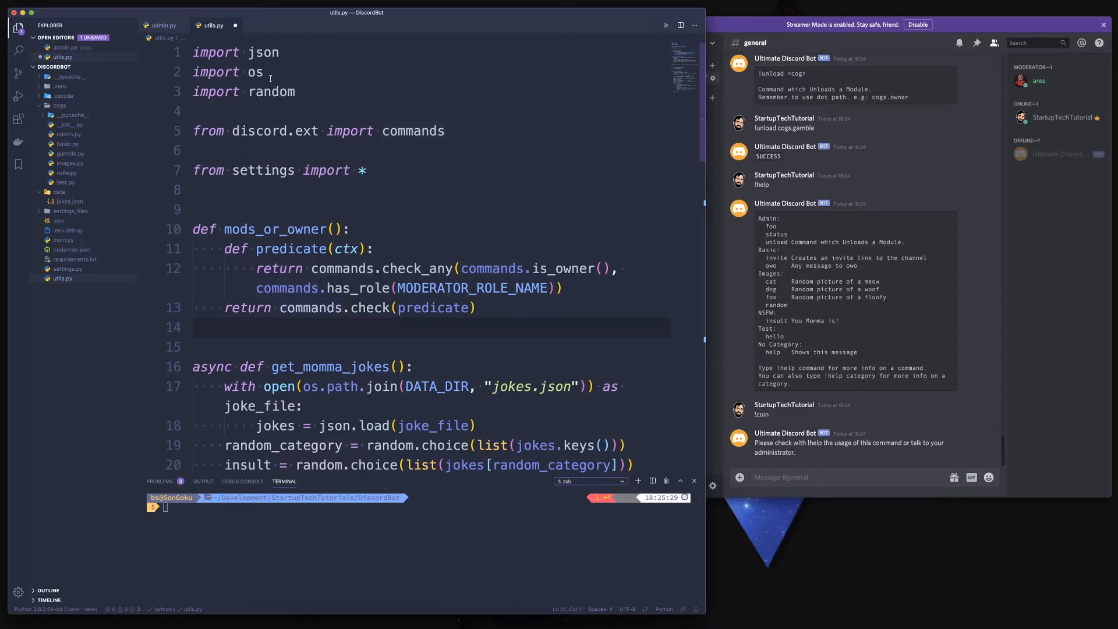
left_click(163, 25)
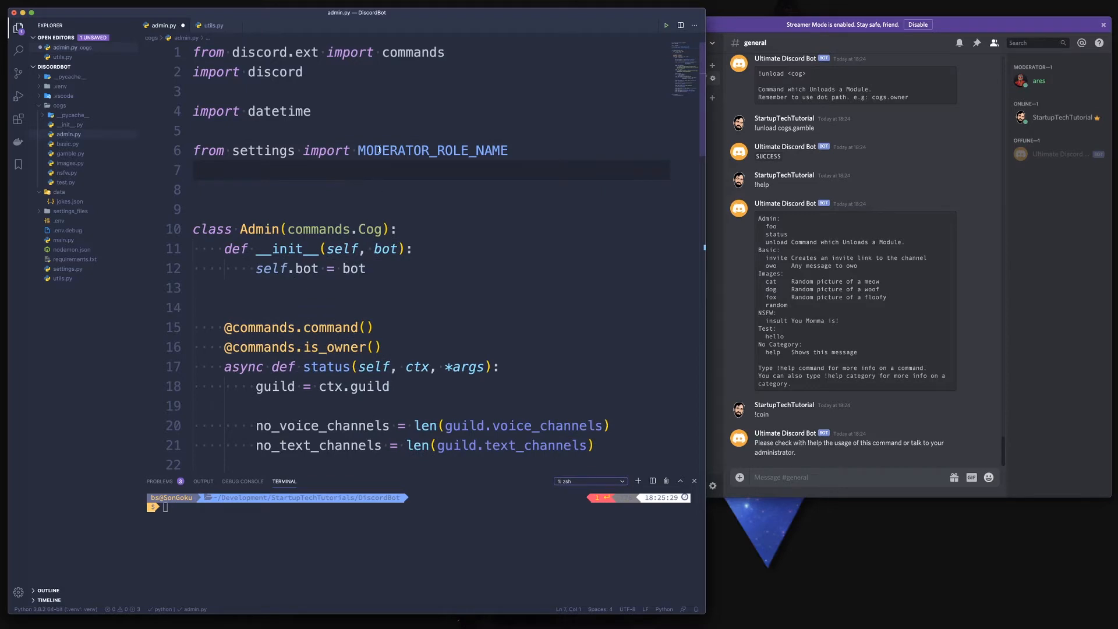
scroll("down", 3)
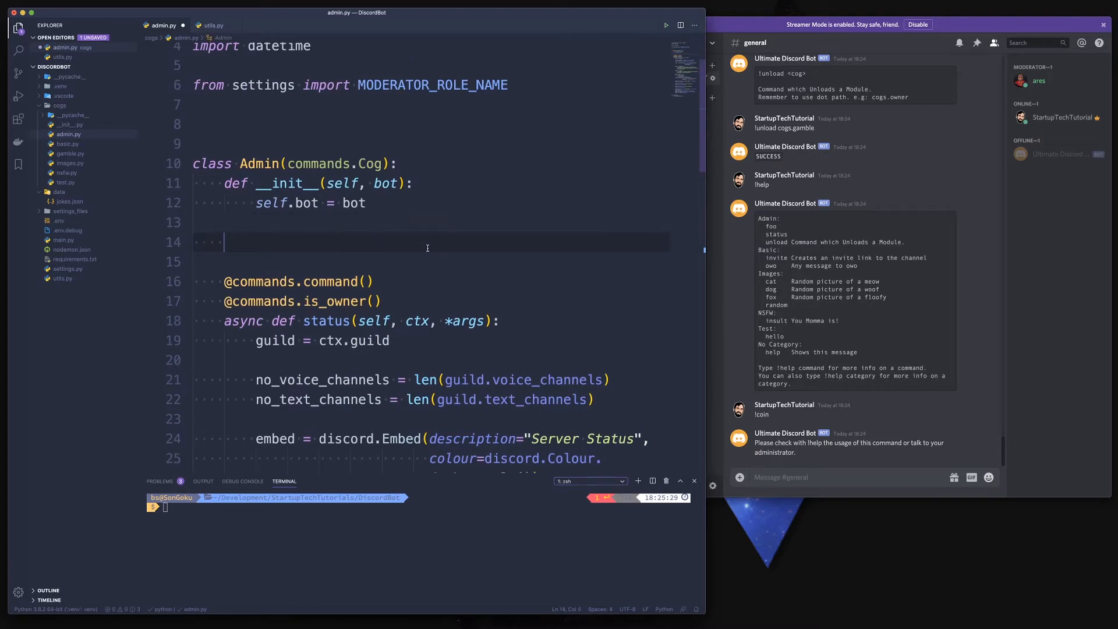
type("@")
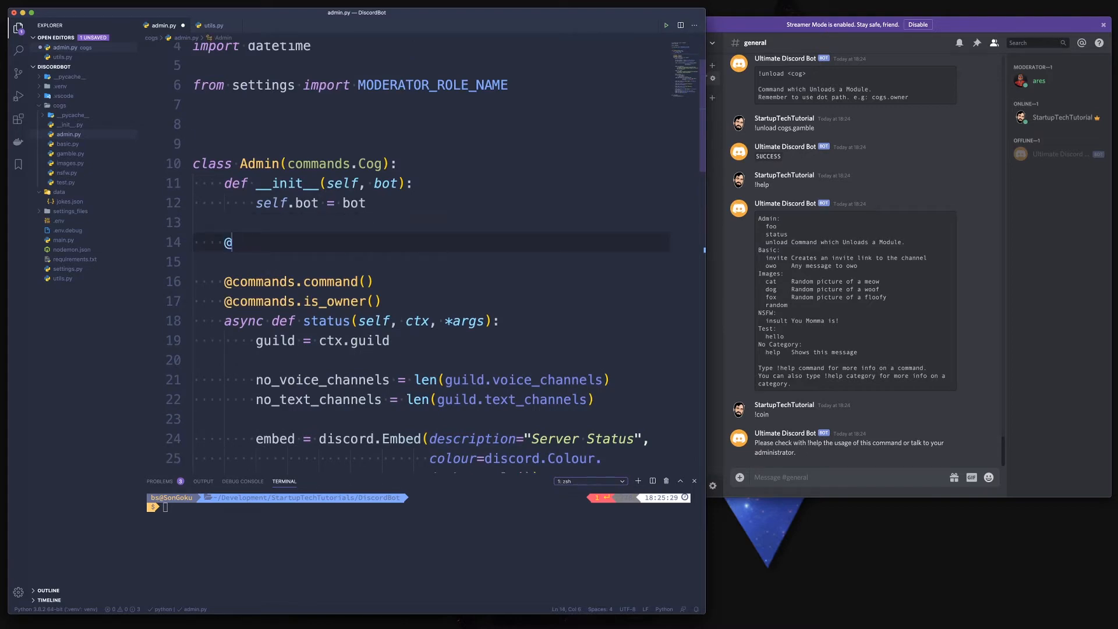
type("commands.command(")
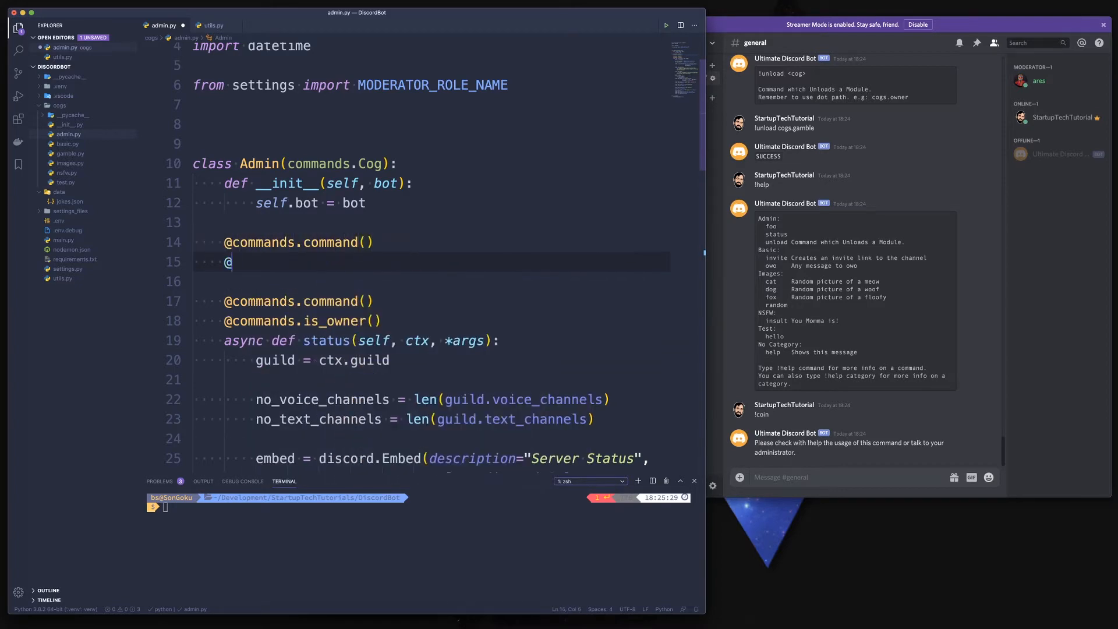
type("commands.is_owner(")
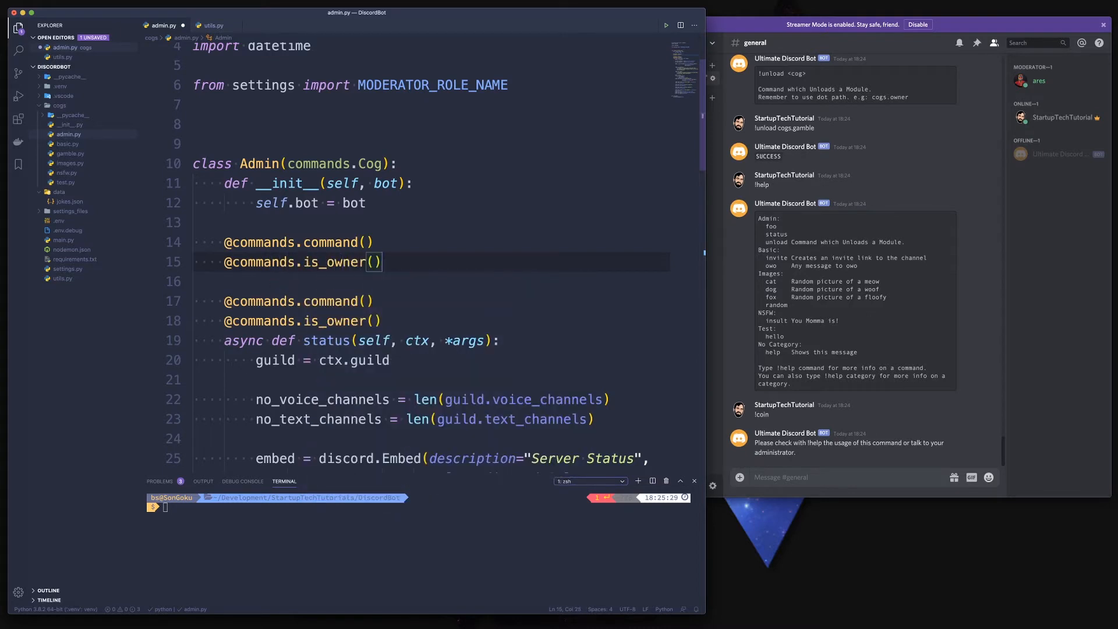
type("async def")
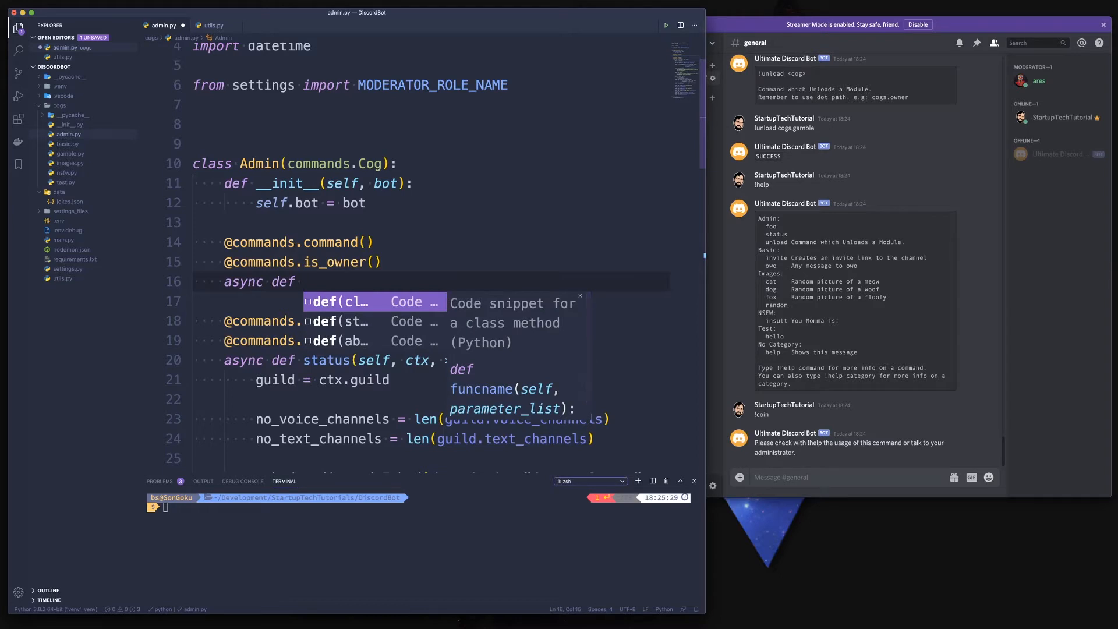
type("unload")
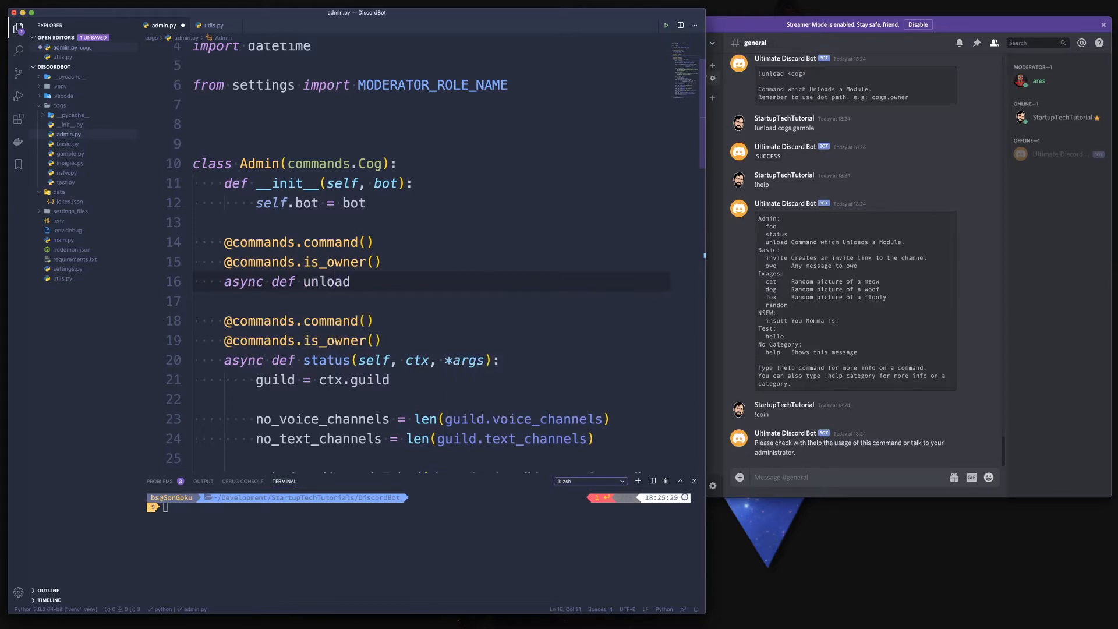
type("(self, ctx,")
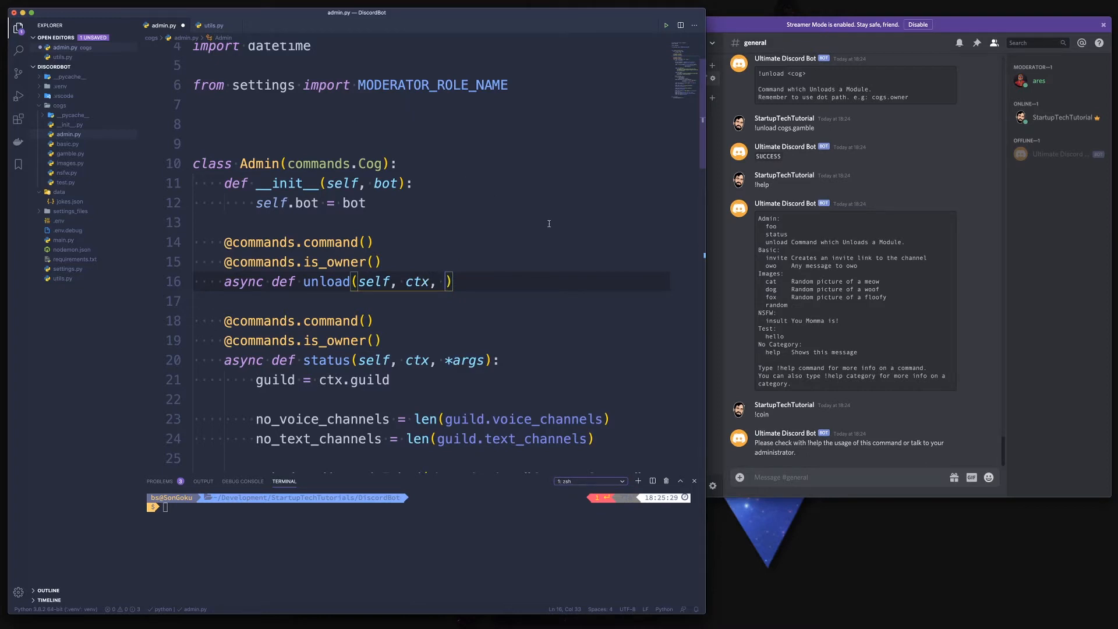
mouse_move(794, 234)
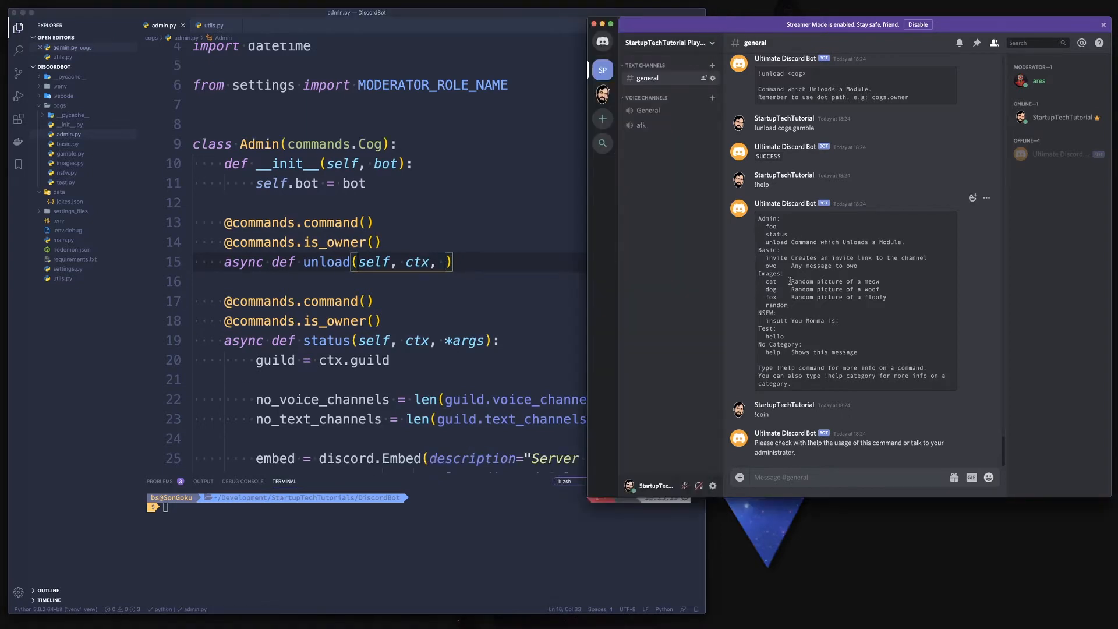
mouse_move(784, 278)
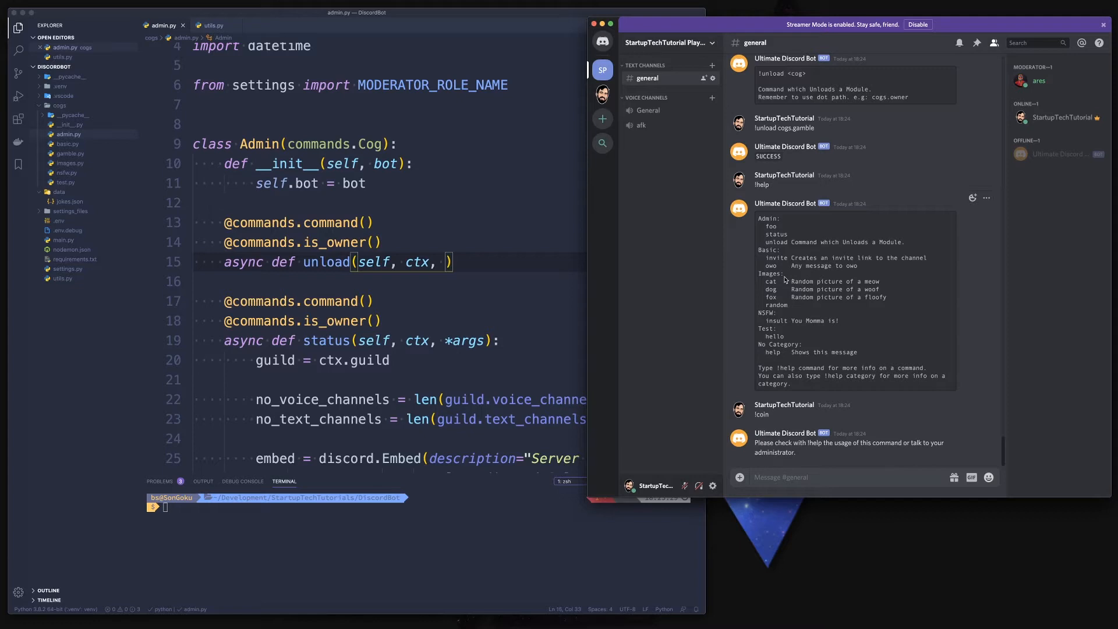
mouse_move(798, 277)
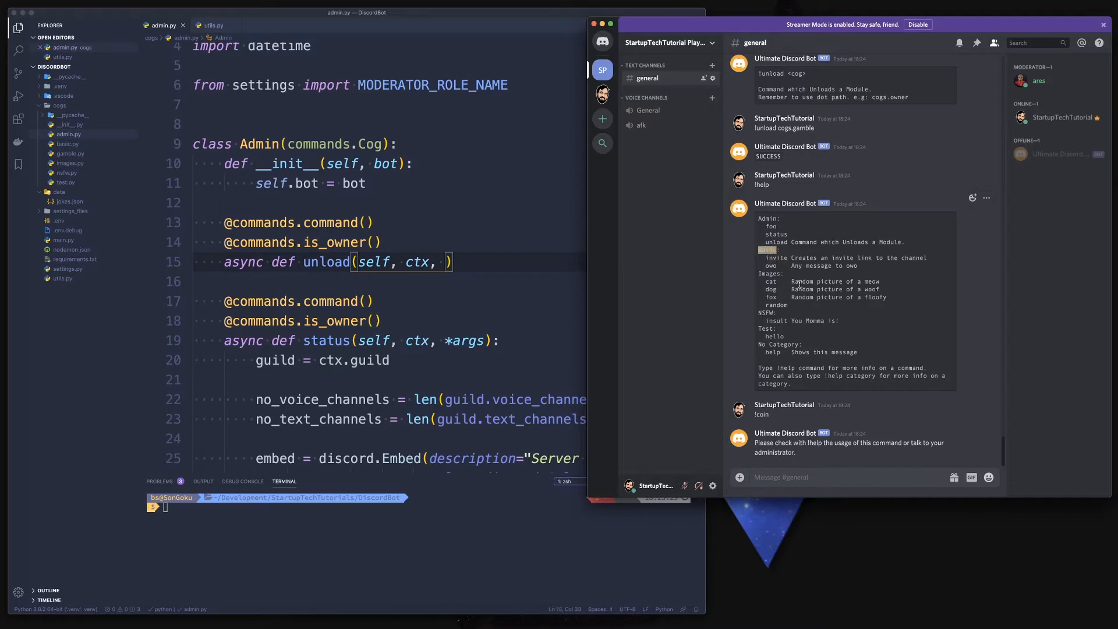
mouse_move(843, 305)
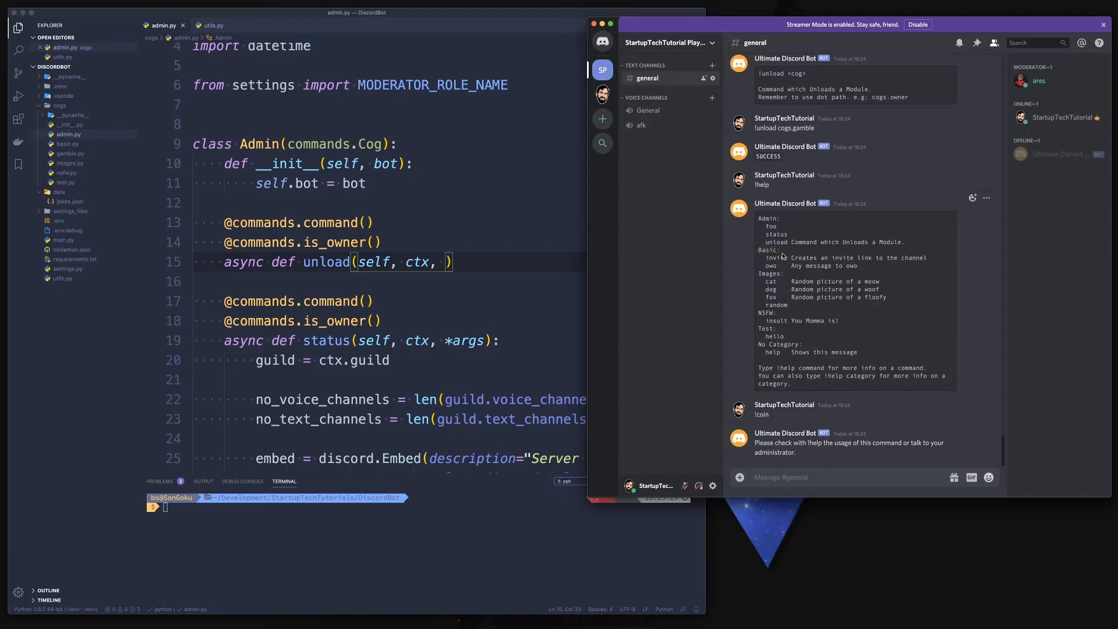
mouse_move(691, 278)
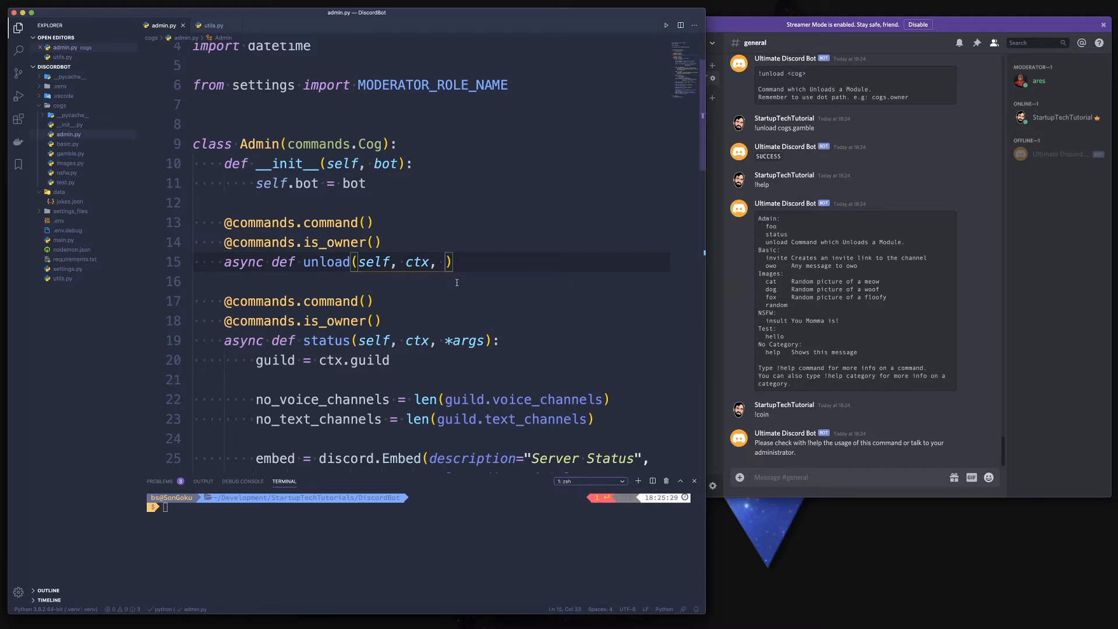
mouse_move(679, 257)
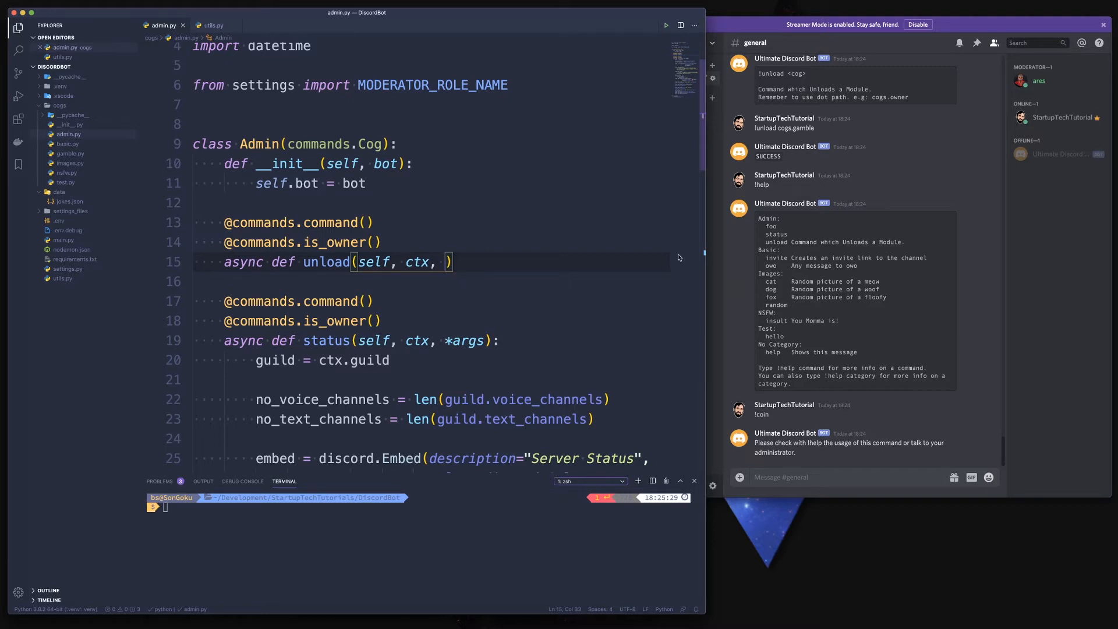
mouse_move(755, 227)
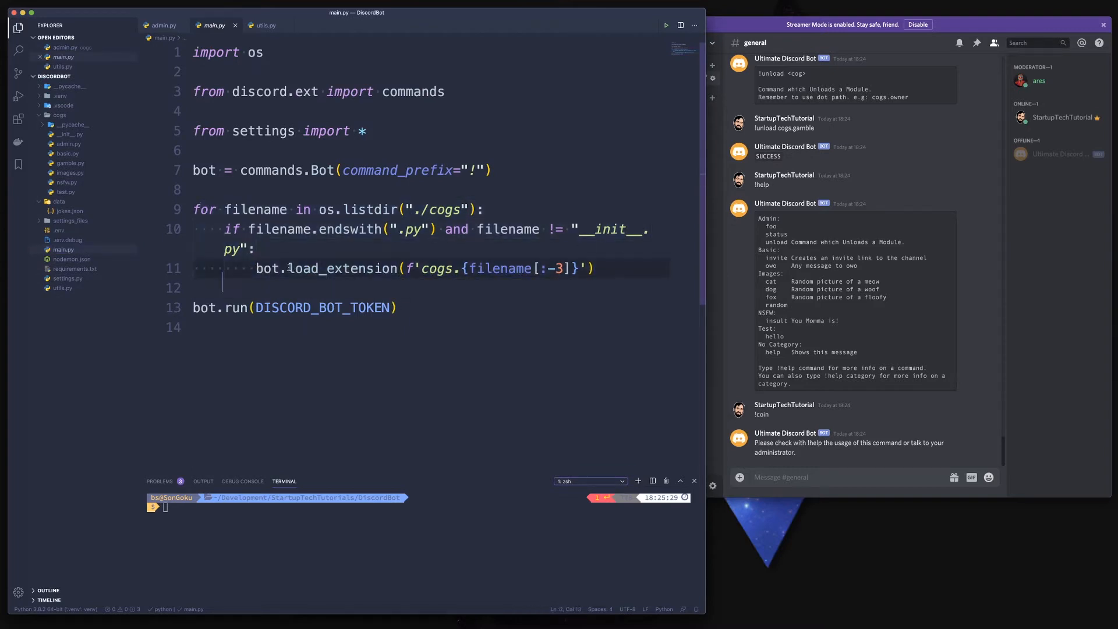
Step: Review main.py's loop loading each cogs file as an extension, then return to admin.py
double_click(437, 268)
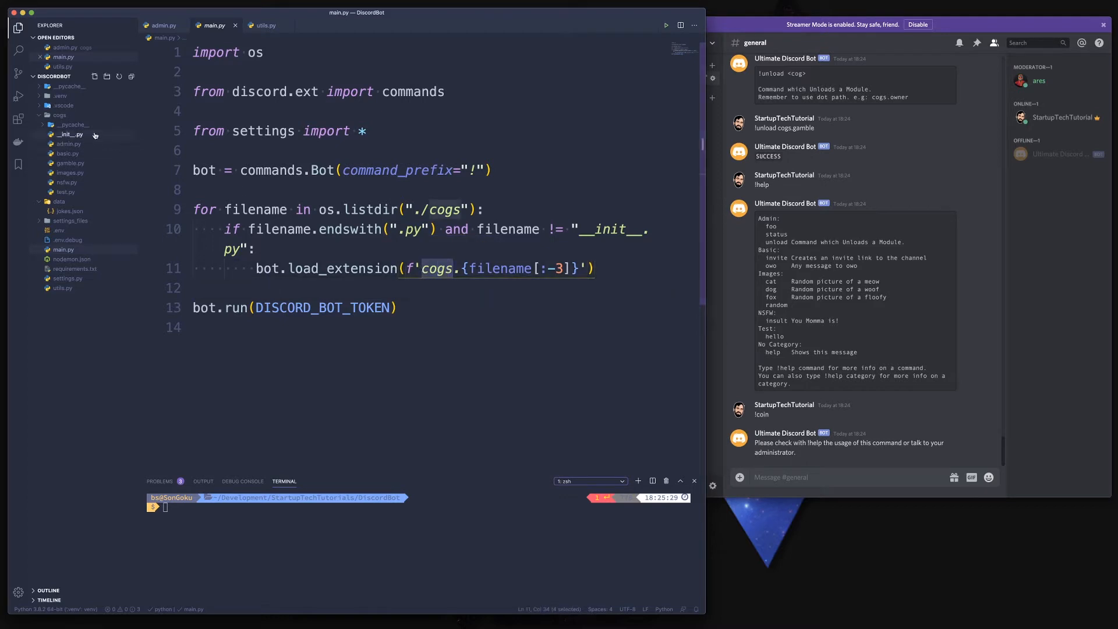
left_click(464, 268)
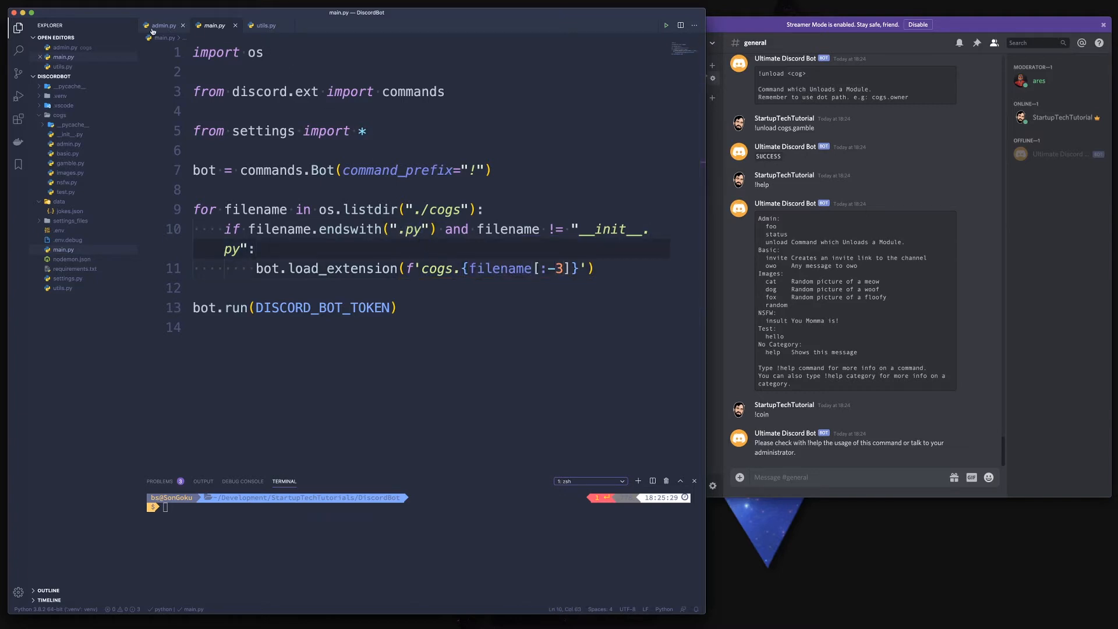
left_click(163, 25)
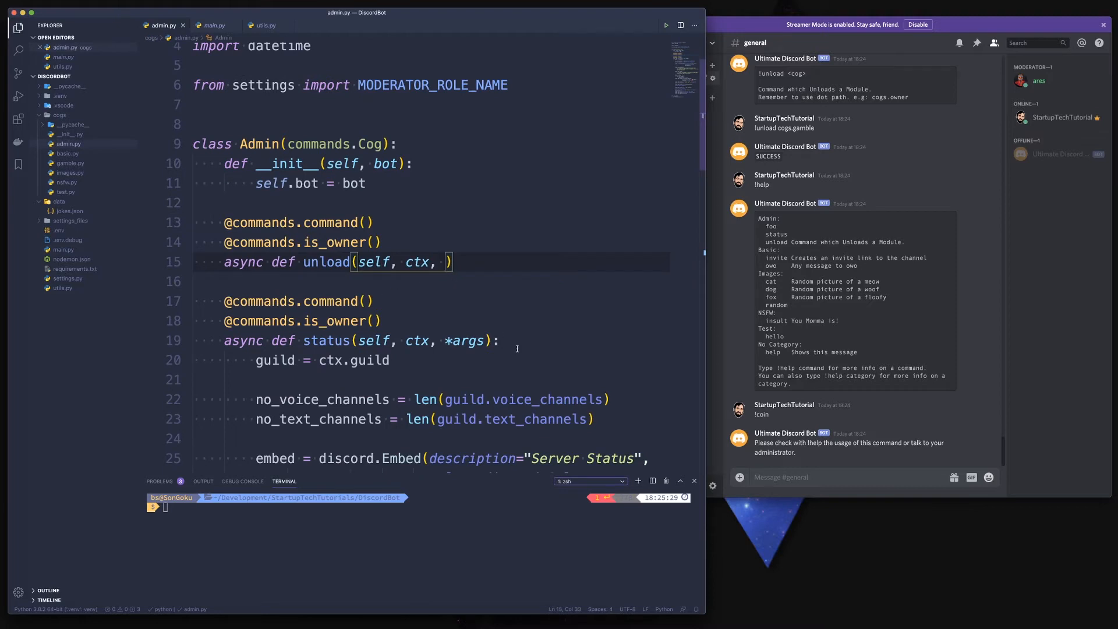
Step: Add a cog: string parameter and a try block calling self.bot.unload_extension(cog)
type("cog")
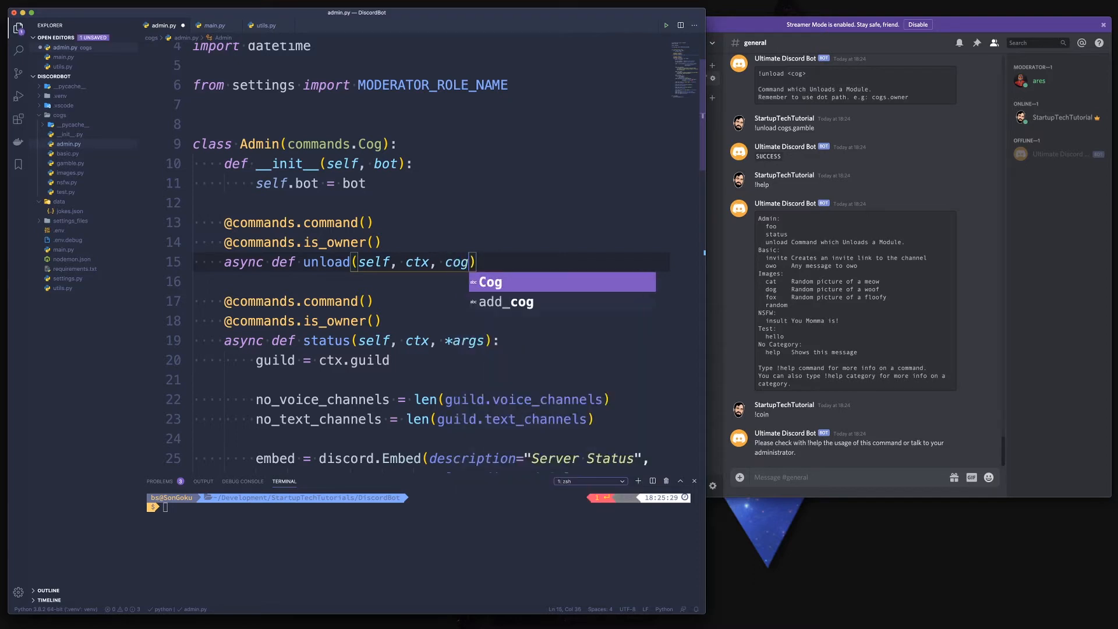
type(": s")
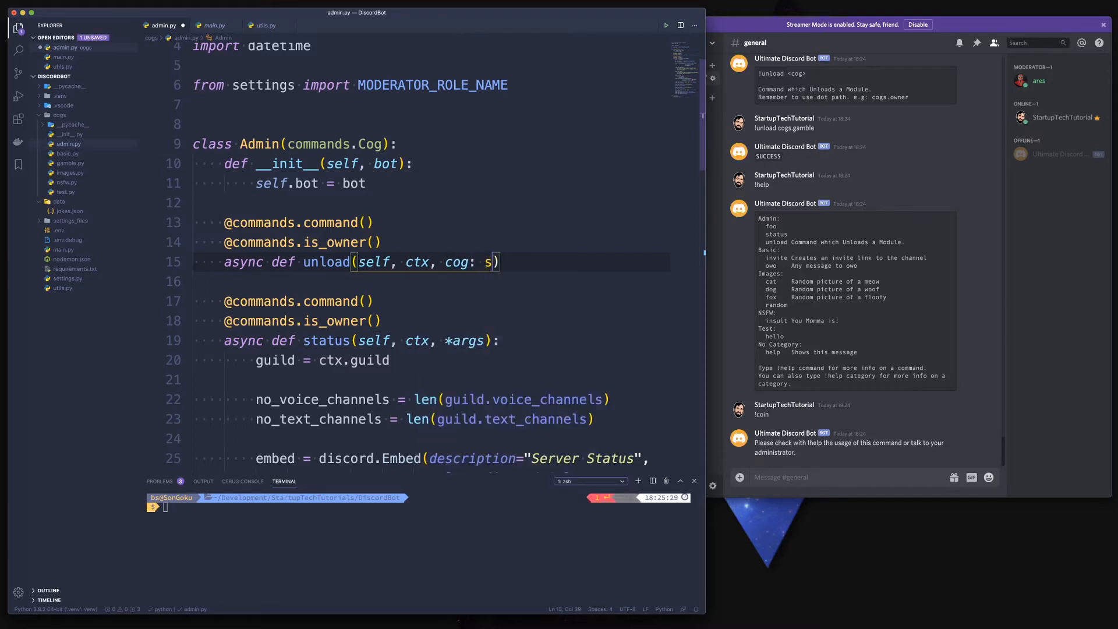
type("tring")
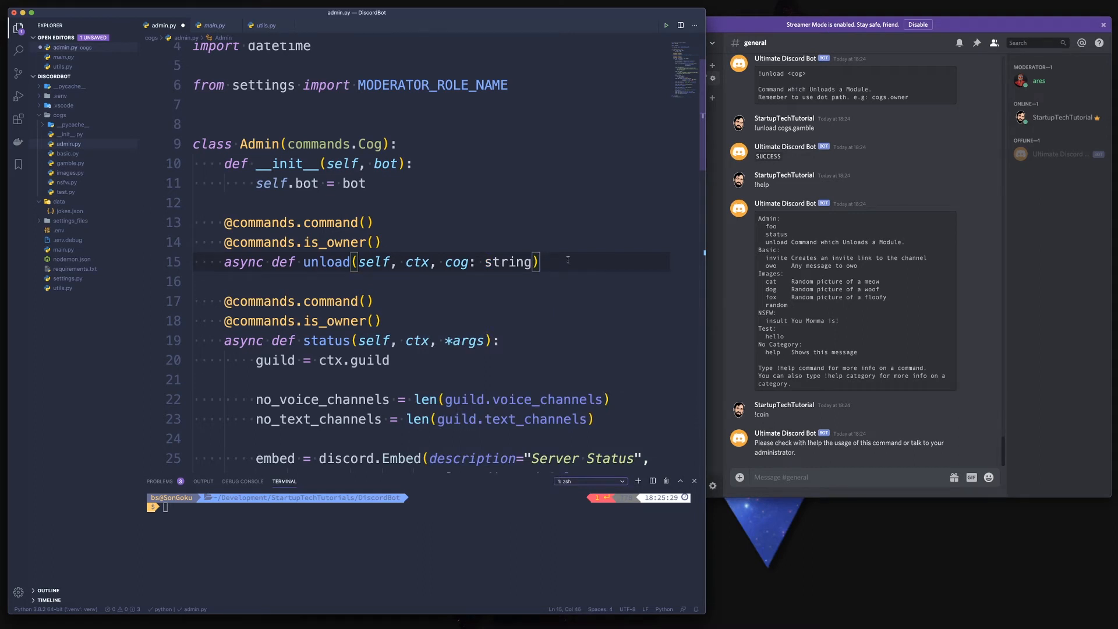
type(":")
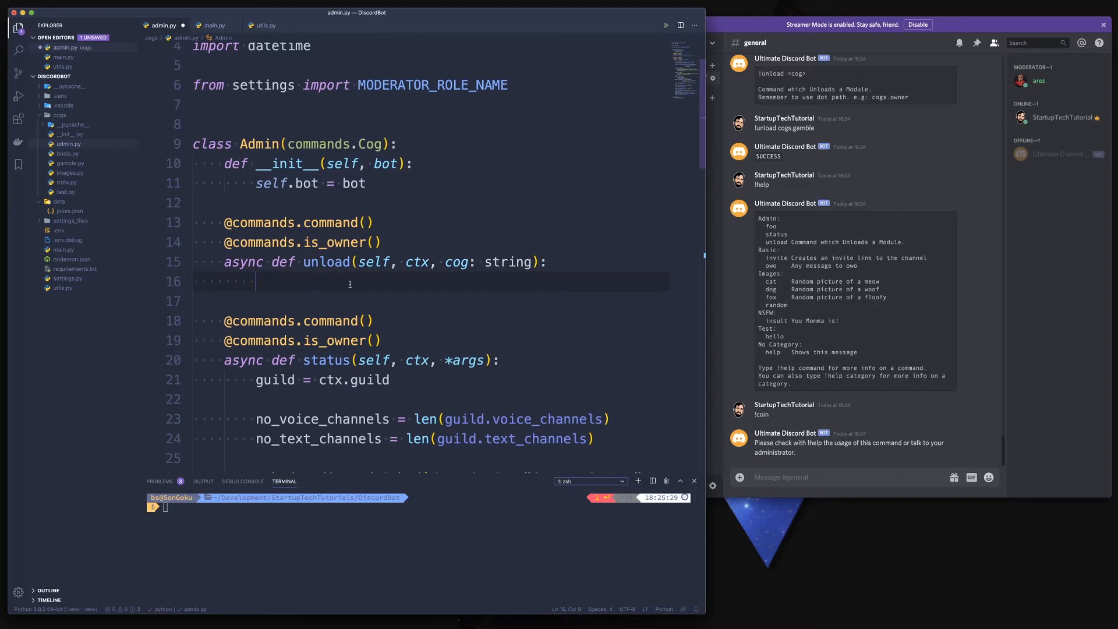
type("try:")
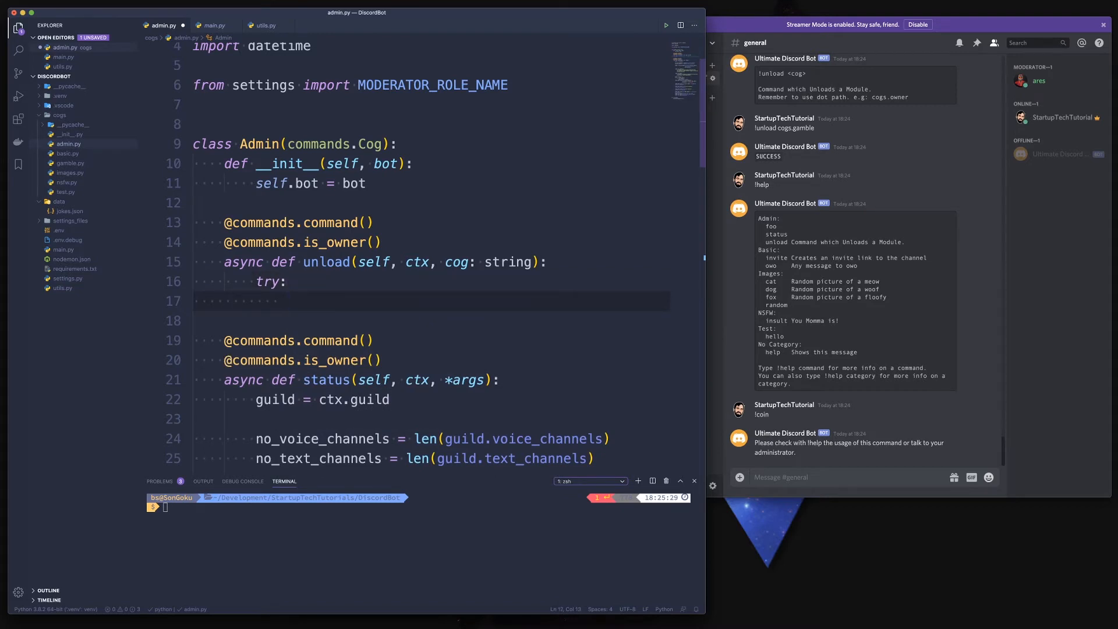
type("self.b")
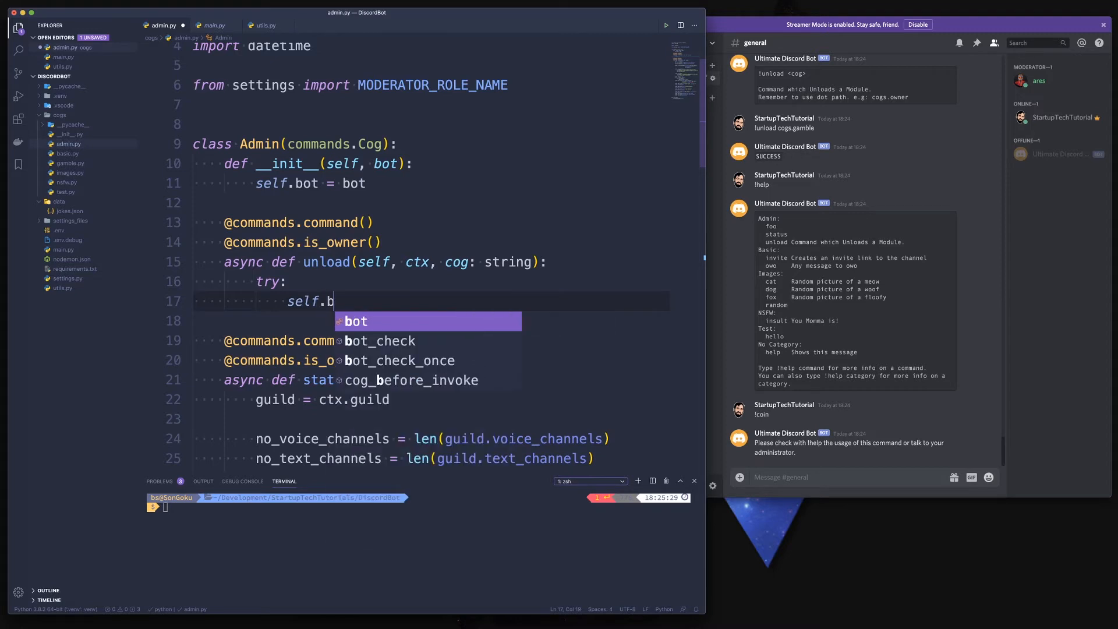
type(".unload_extension")
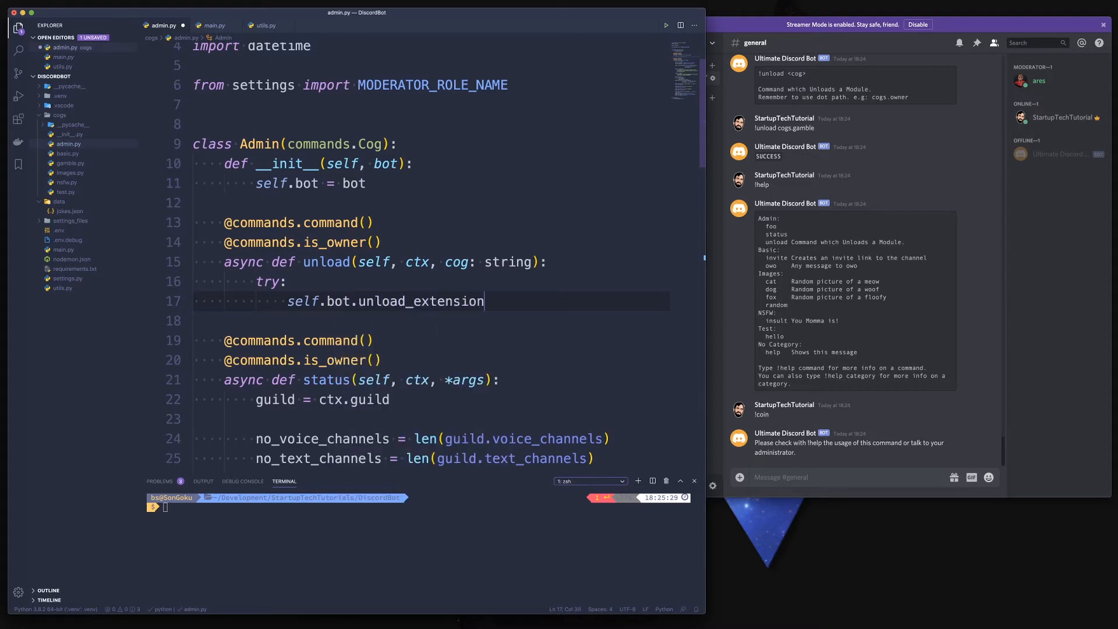
type("()")
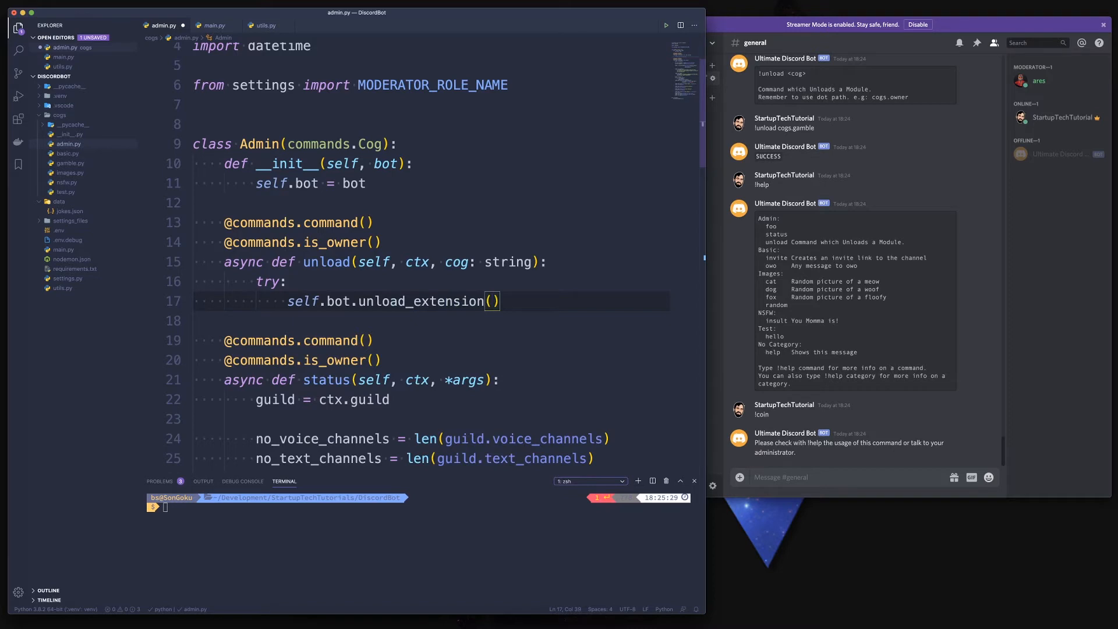
type("cog")
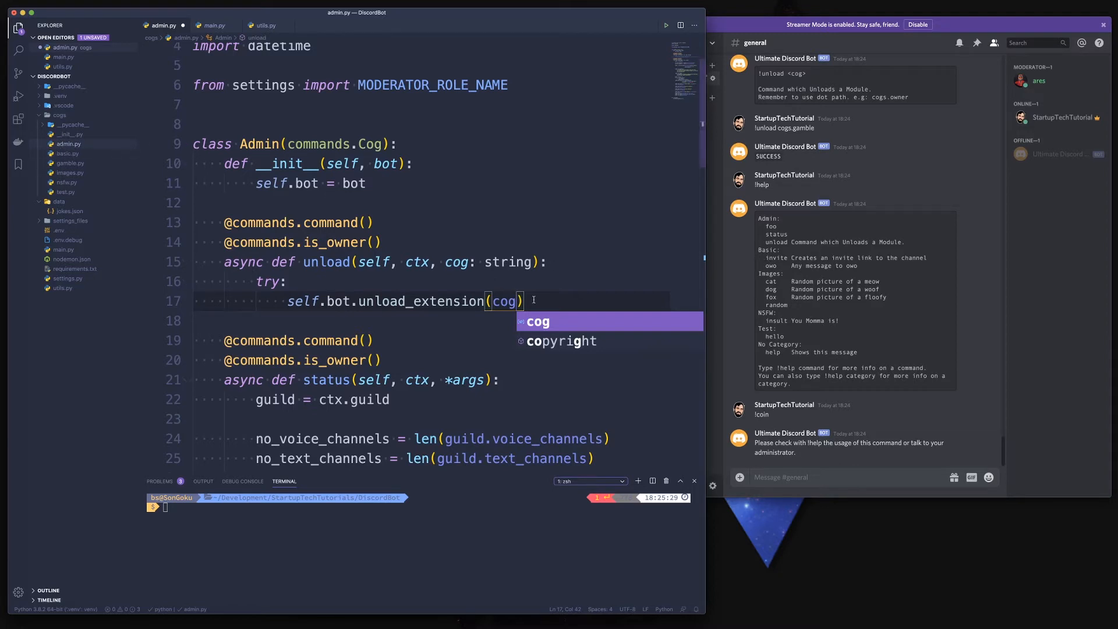
Step: Catch Exception to send 'Could not unload cog' and return, otherwise send 'Cog unloaded'
type("ex")
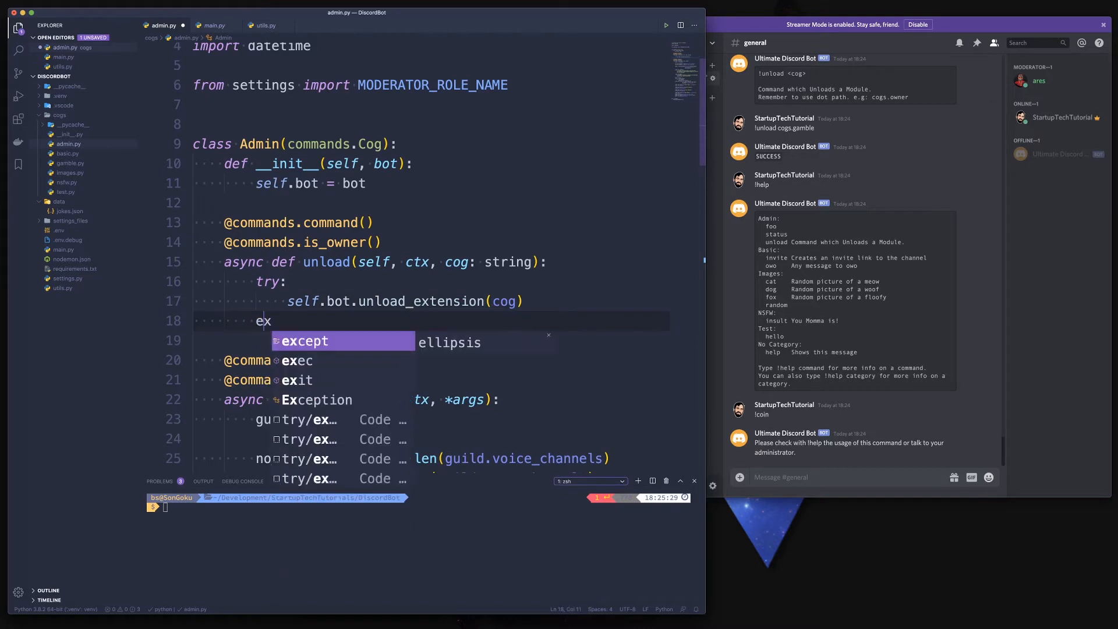
type("cept Exception as e:")
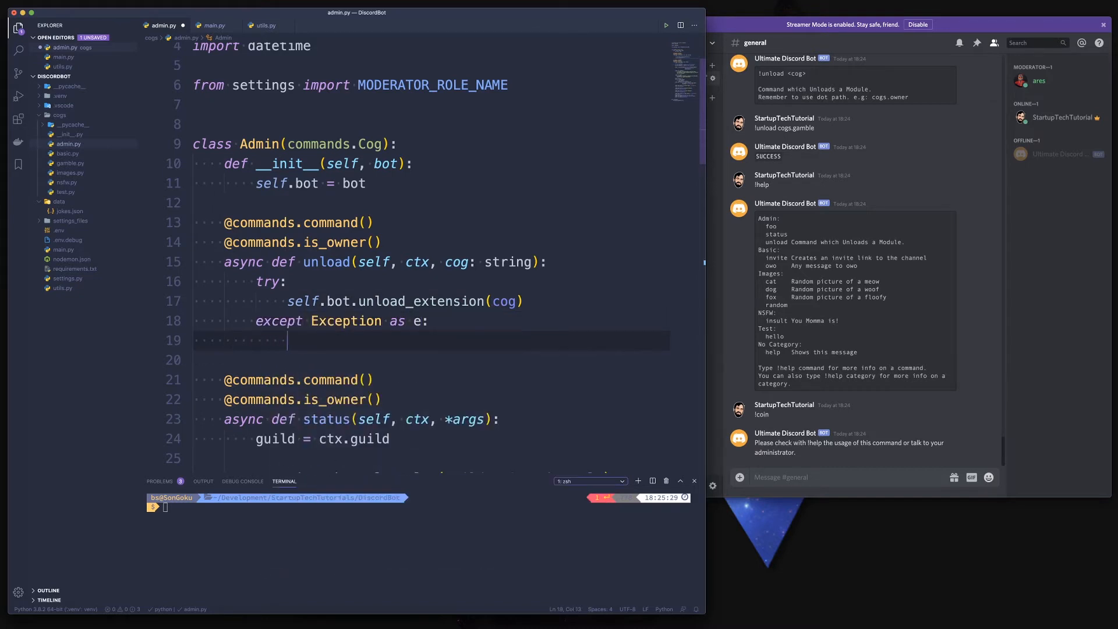
type("await")
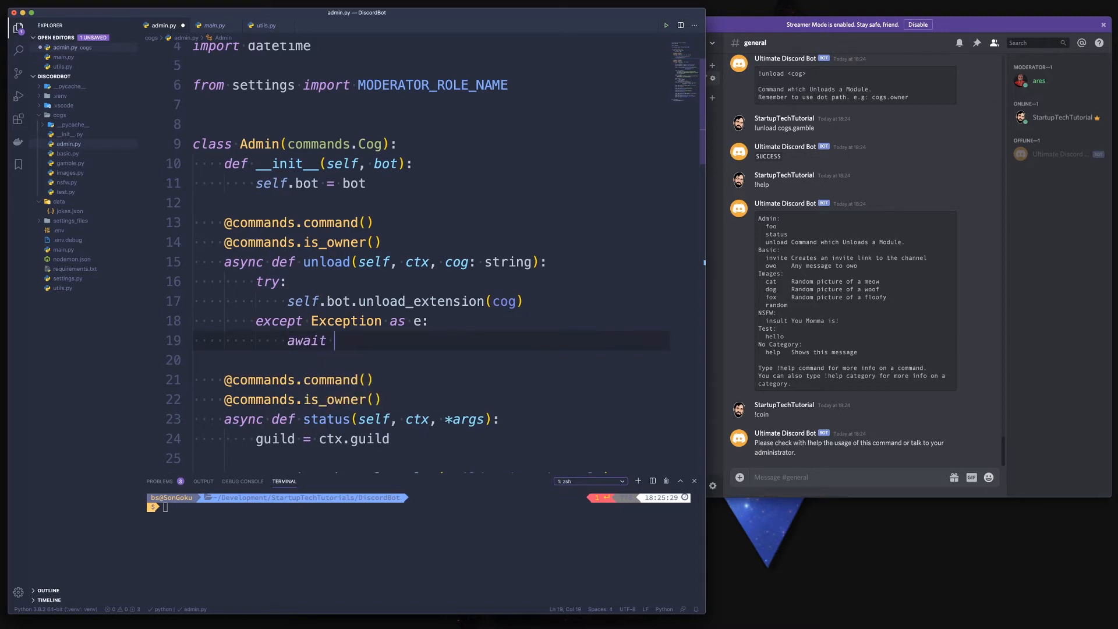
type("ctx.send(\"Could not unload cog")
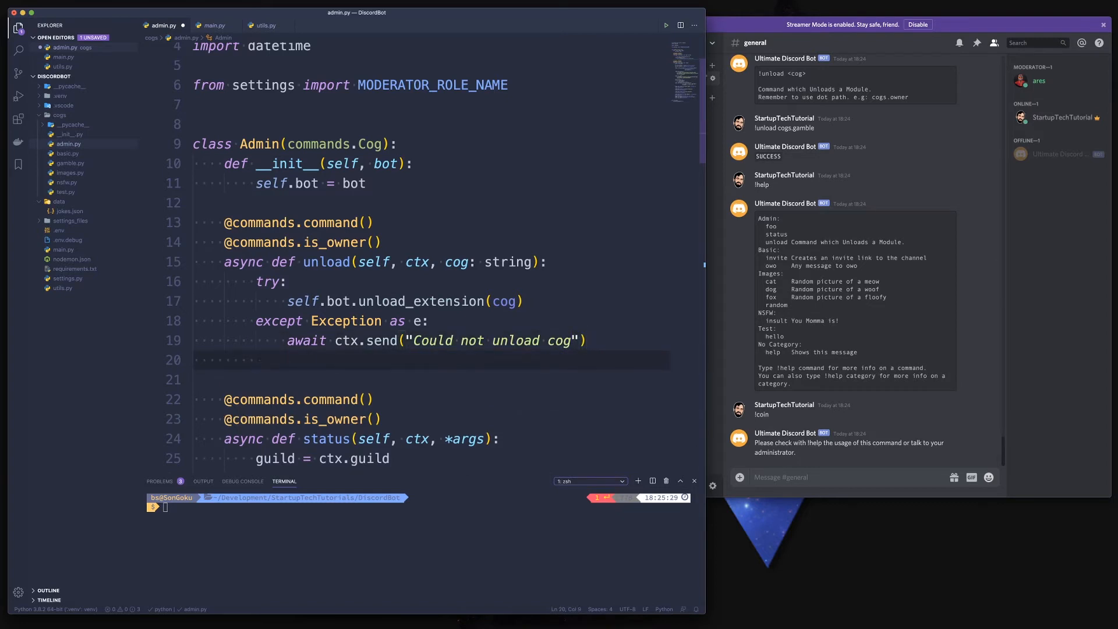
type("return")
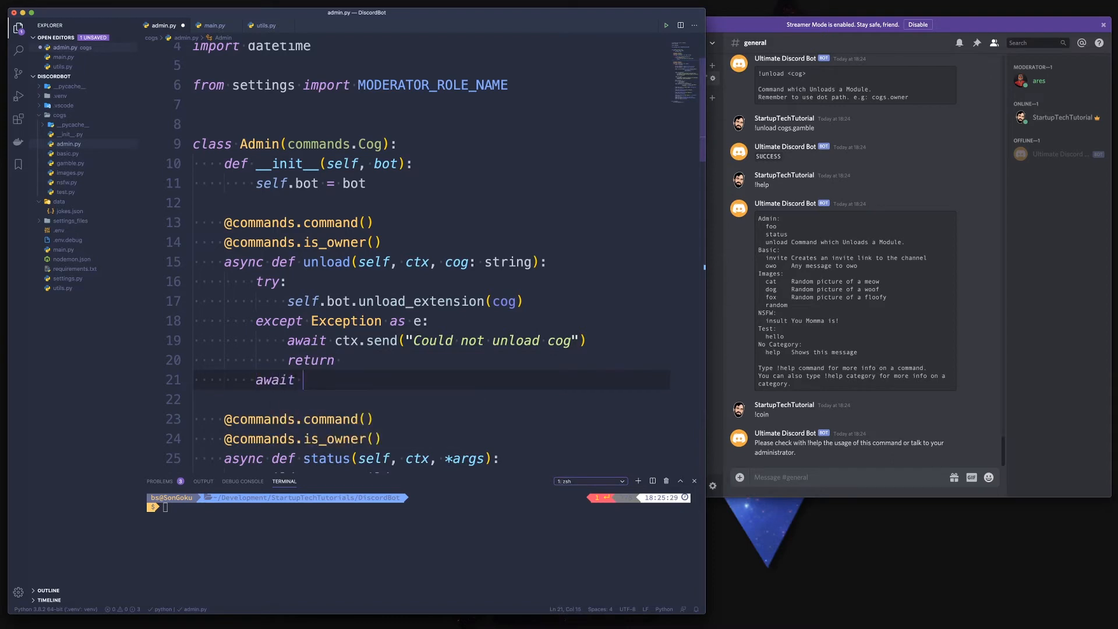
type("ctx.send")
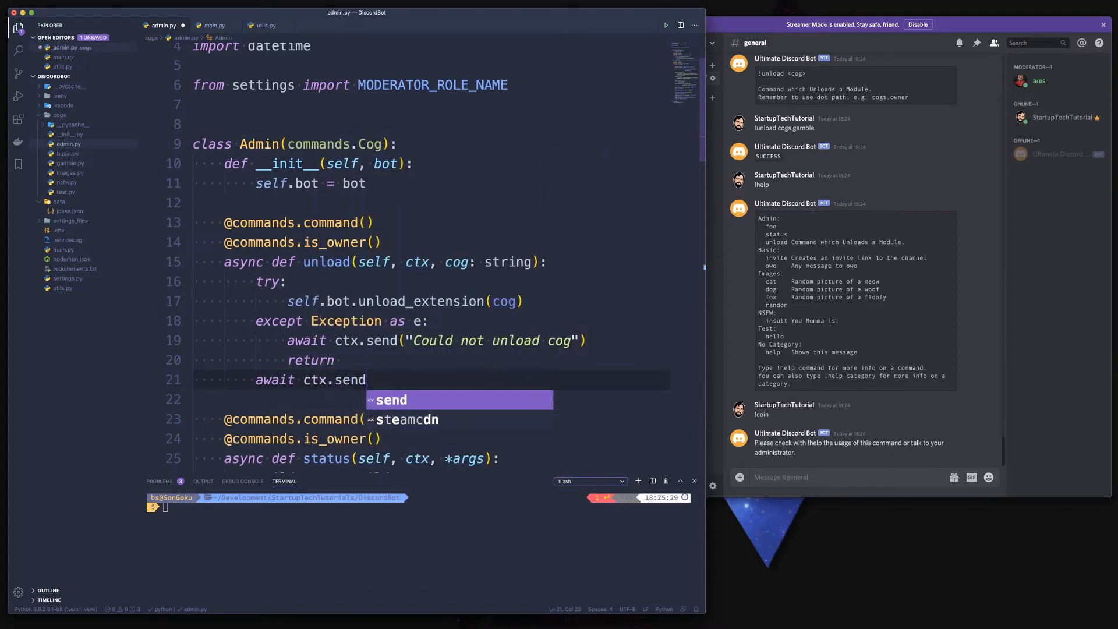
type("(\"Cog unloaded")
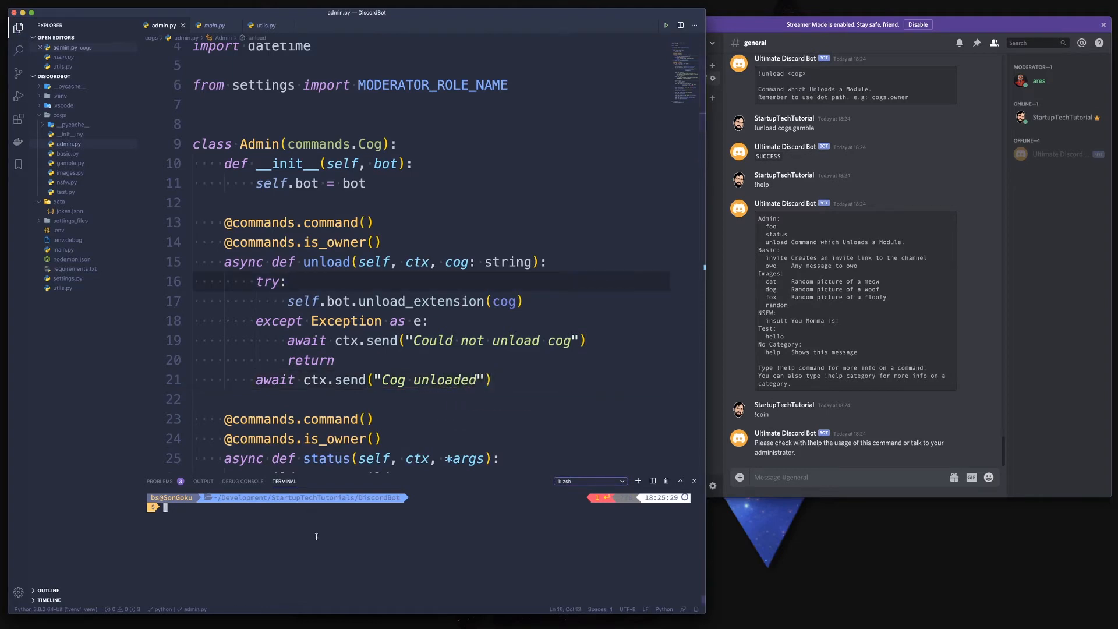
mouse_move(328, 533)
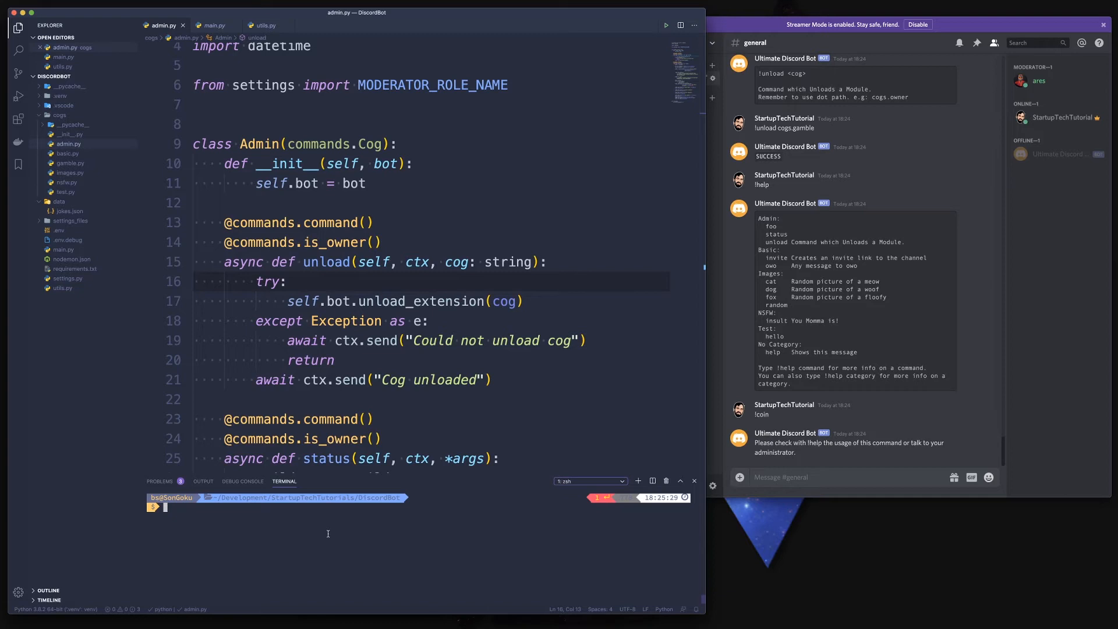
Step: Run DEBUG=True python main.py, hit the NameError, and select 'string' to change it to str
type("DEBUG=True python main.py")
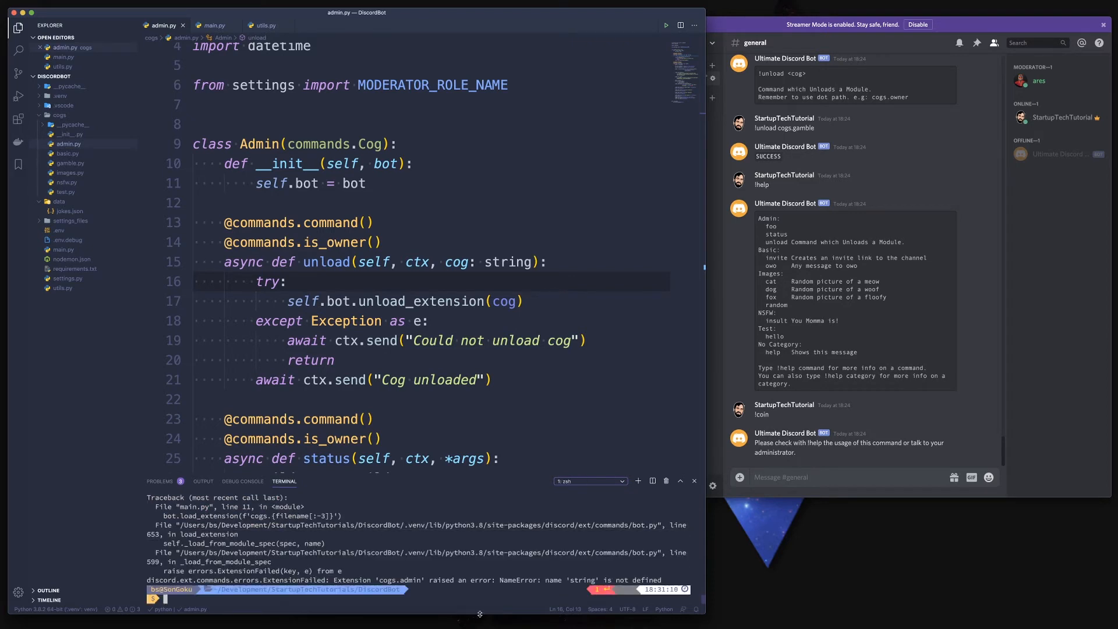
double_click(508, 262)
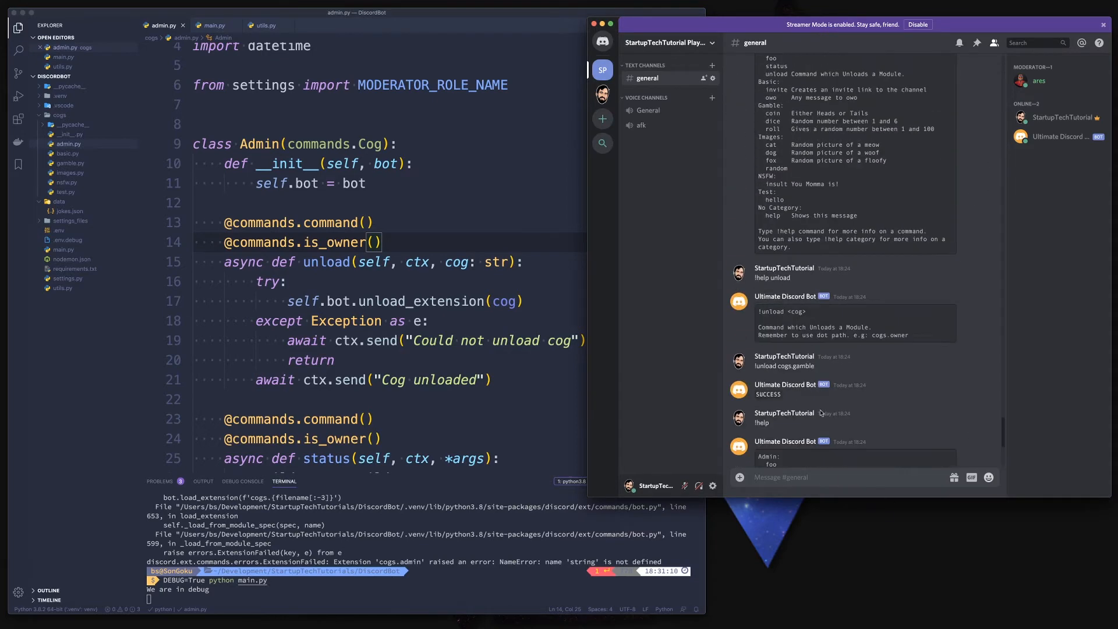
Step: Send !help in #general to list the bot's command categories
type("!coin")
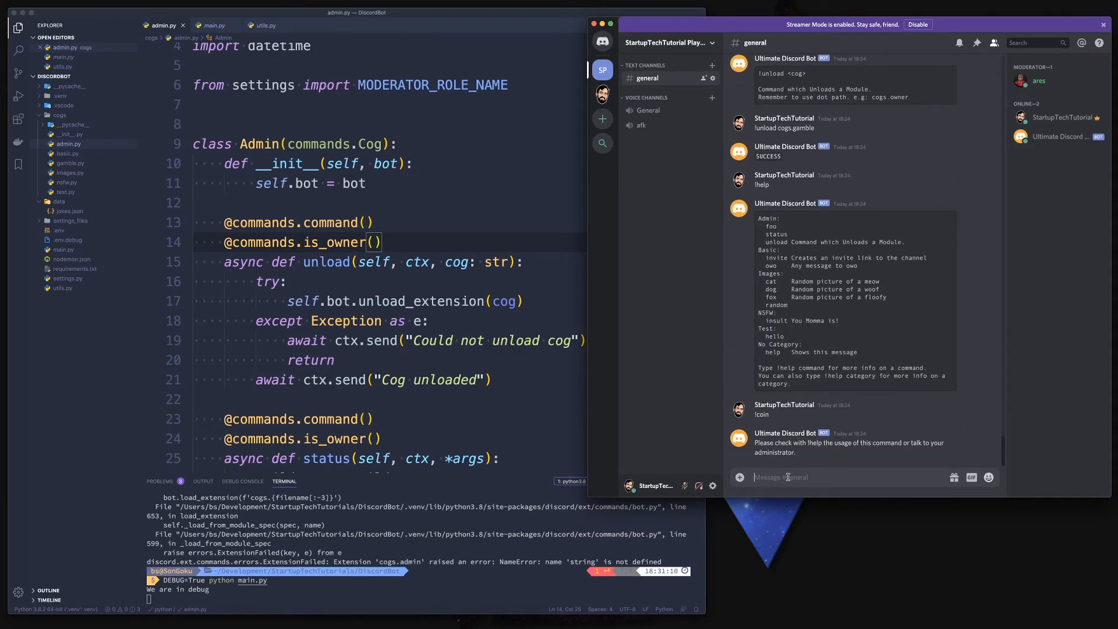
type("!hel")
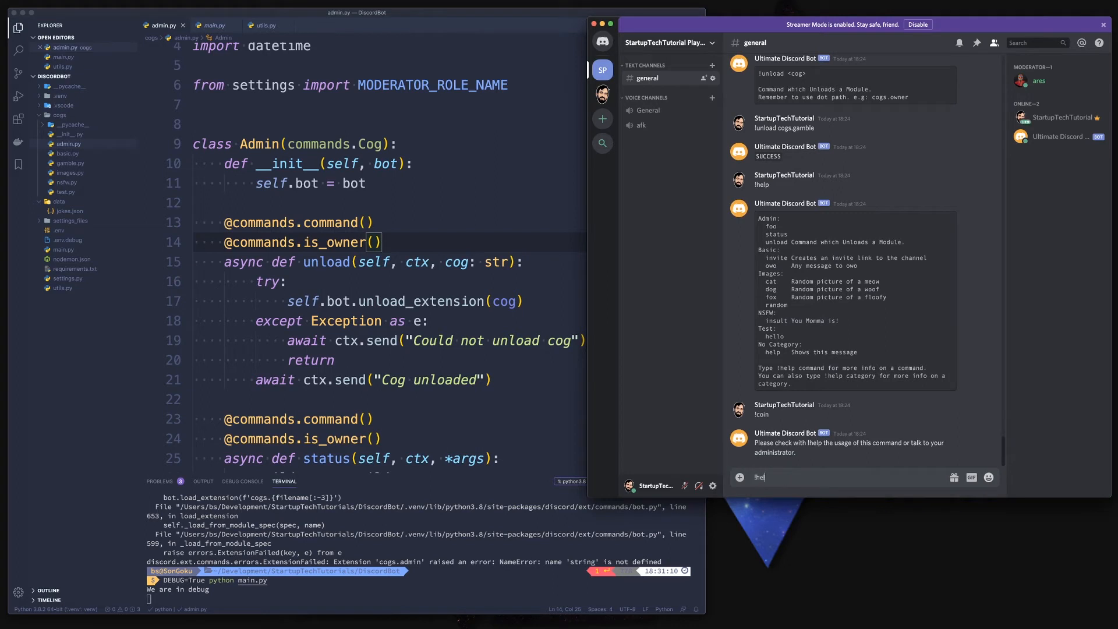
key("Enter")
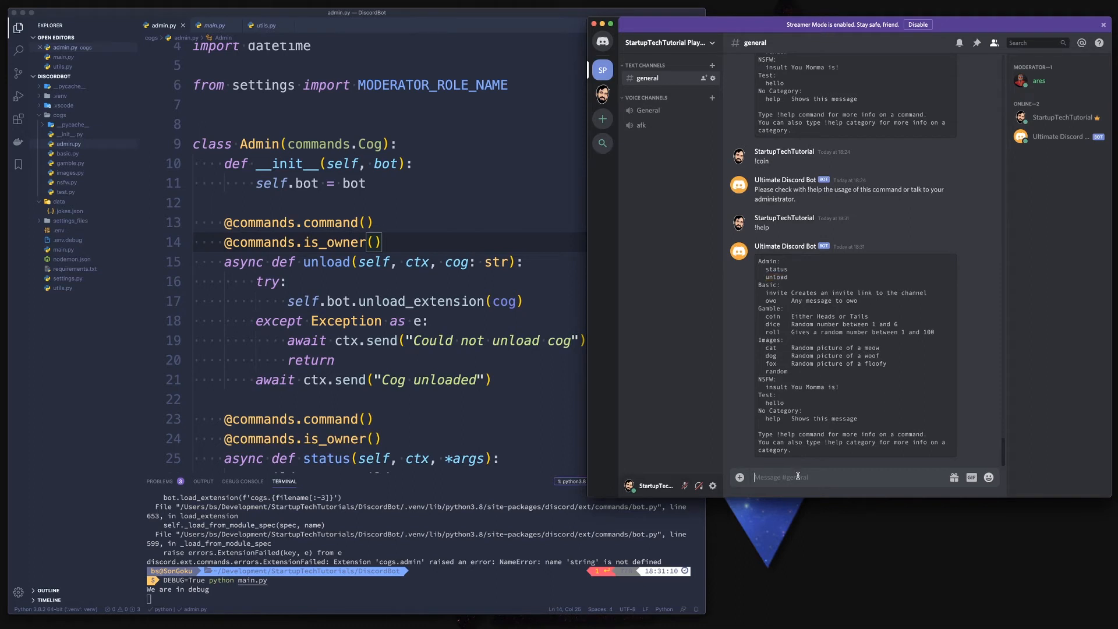
Step: Send !unload cogs.gamble and check the 'Cog unloaded' reply and Gamble-free help
type("!unload")
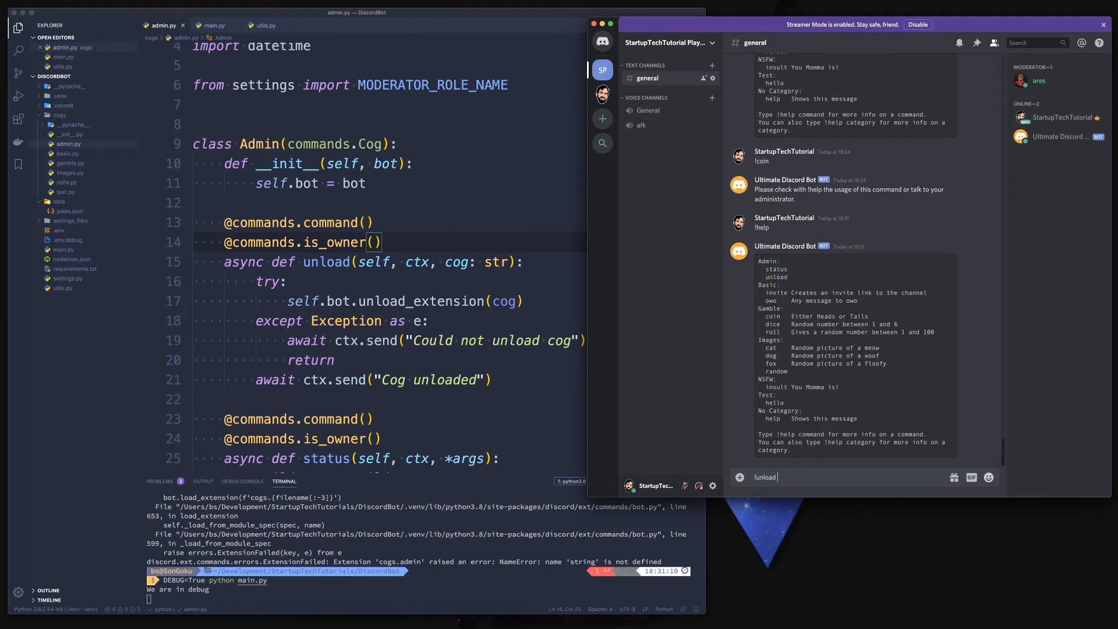
type("cogs.")
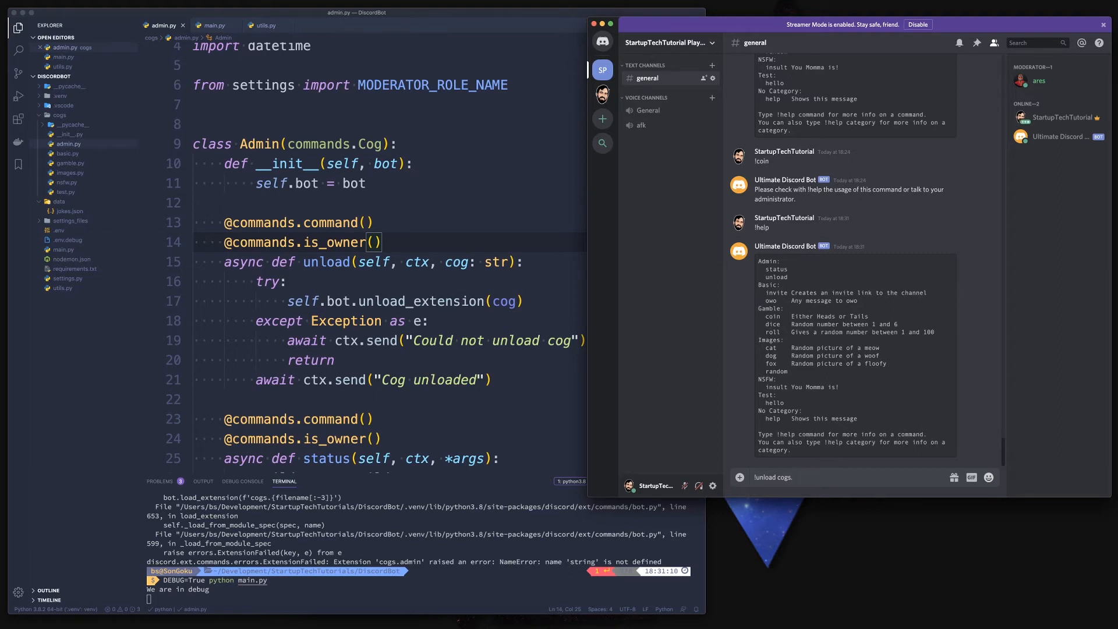
key("Enter")
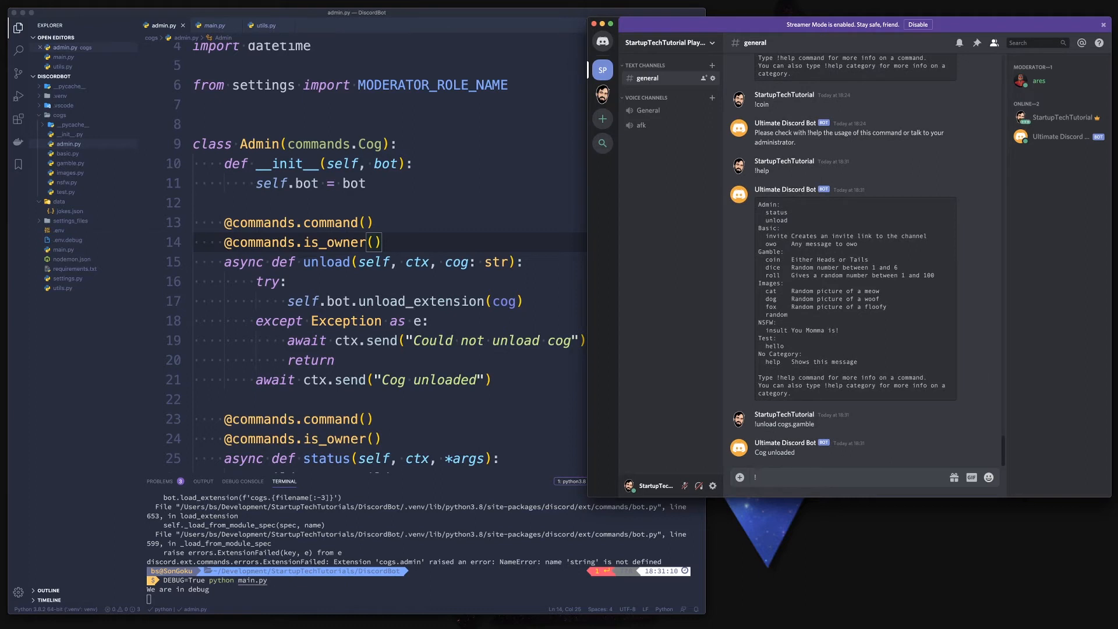
scroll("down", 3)
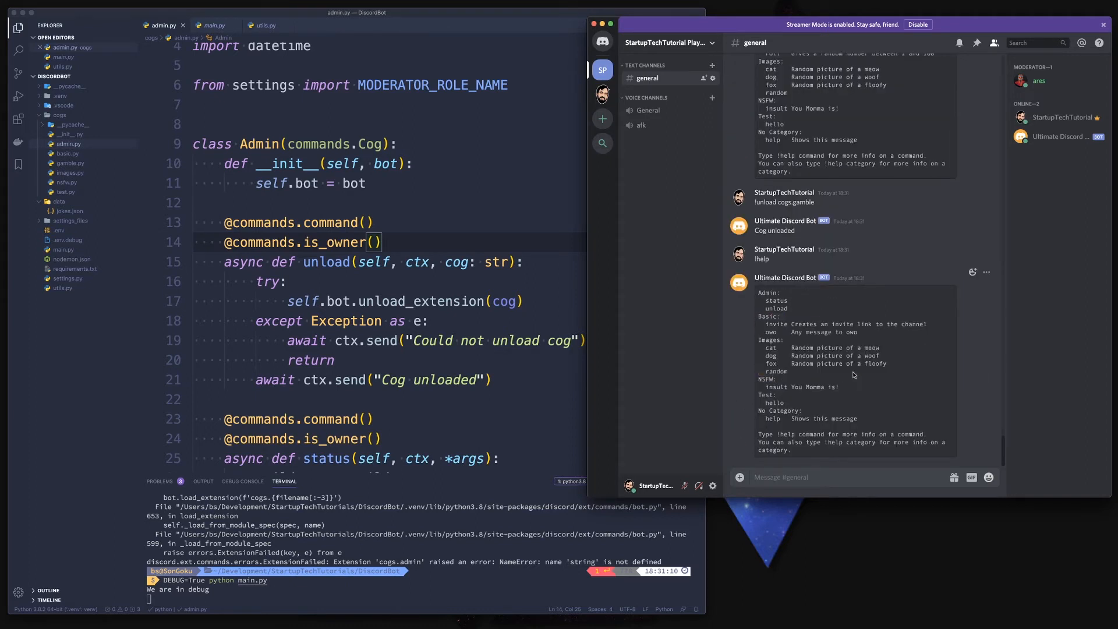
scroll("down", 3)
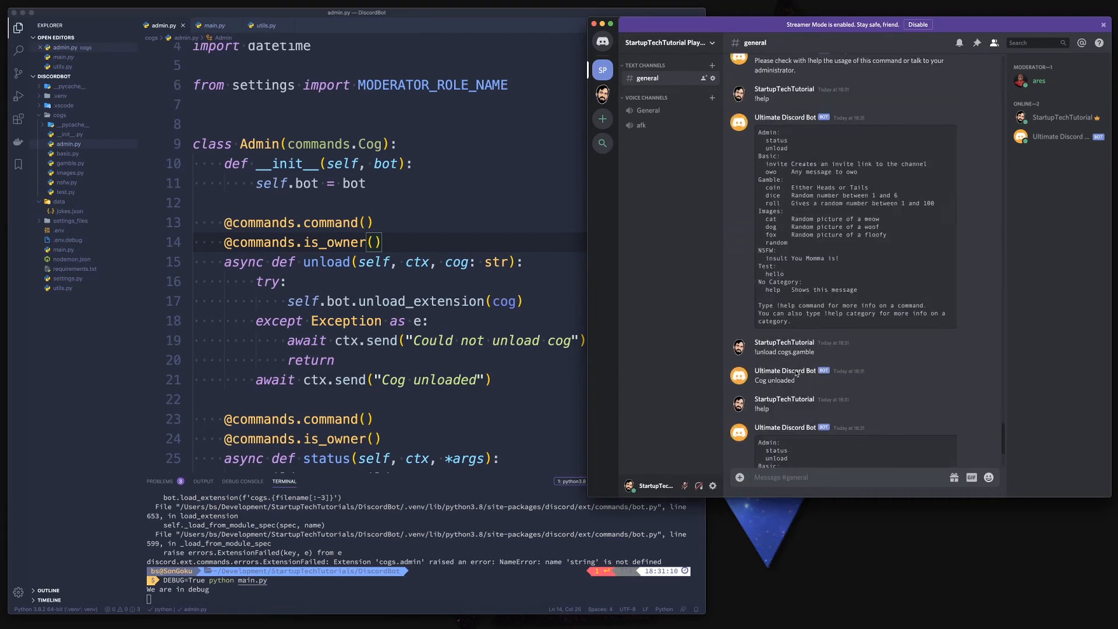
scroll("down", 3)
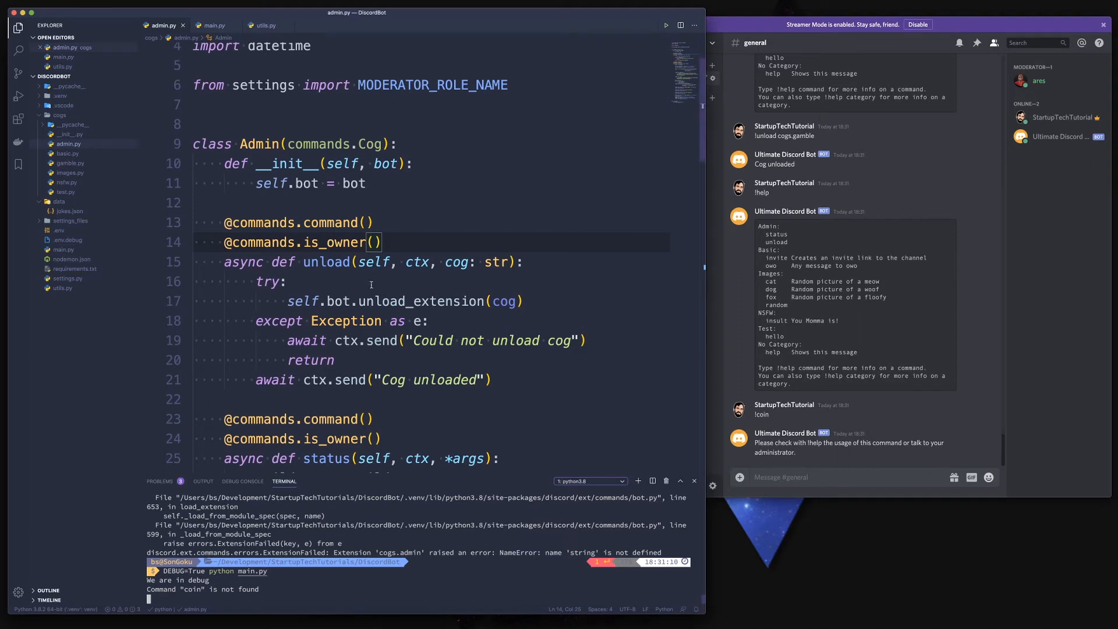
mouse_move(742, 297)
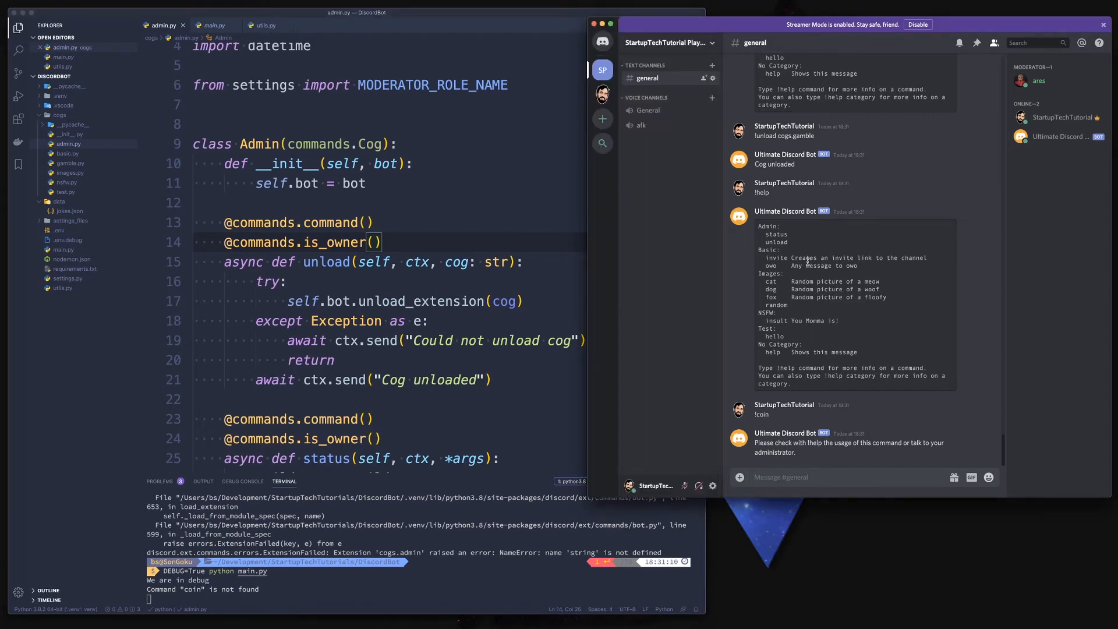
mouse_move(826, 278)
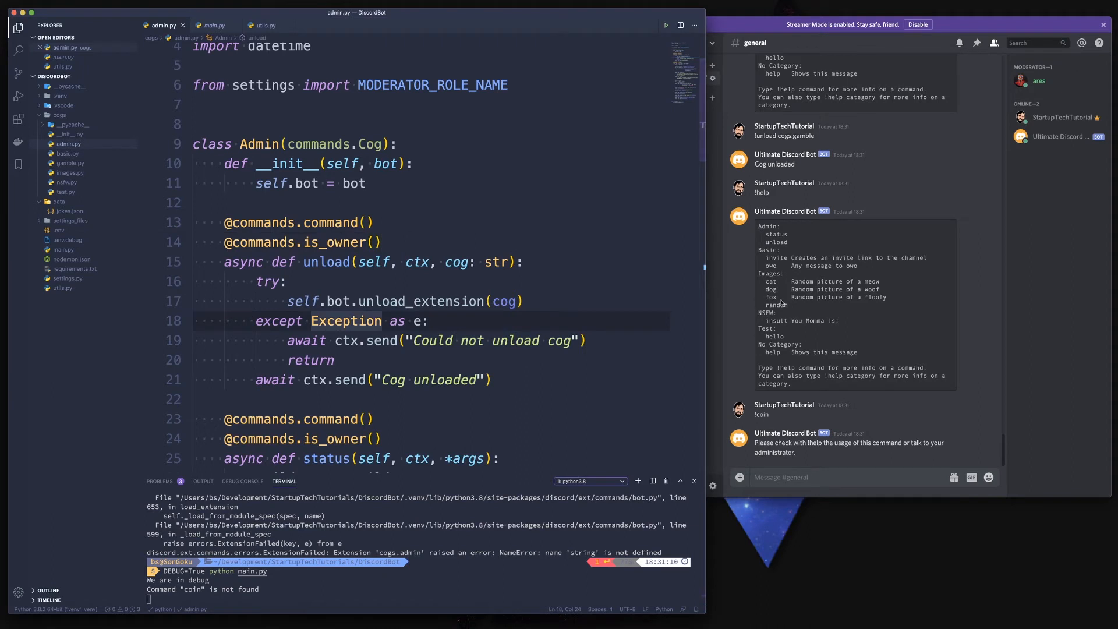
mouse_move(811, 280)
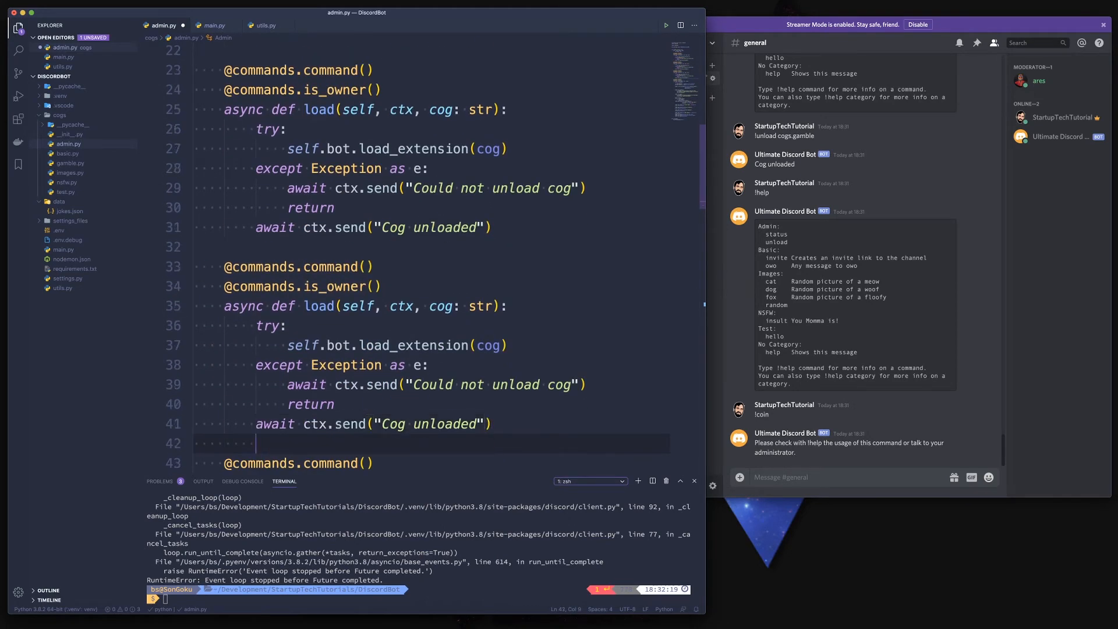
Step: Rename the duplicated command to reload and give it a self.bot.unload_extension(cog) call
double_click(319, 306)
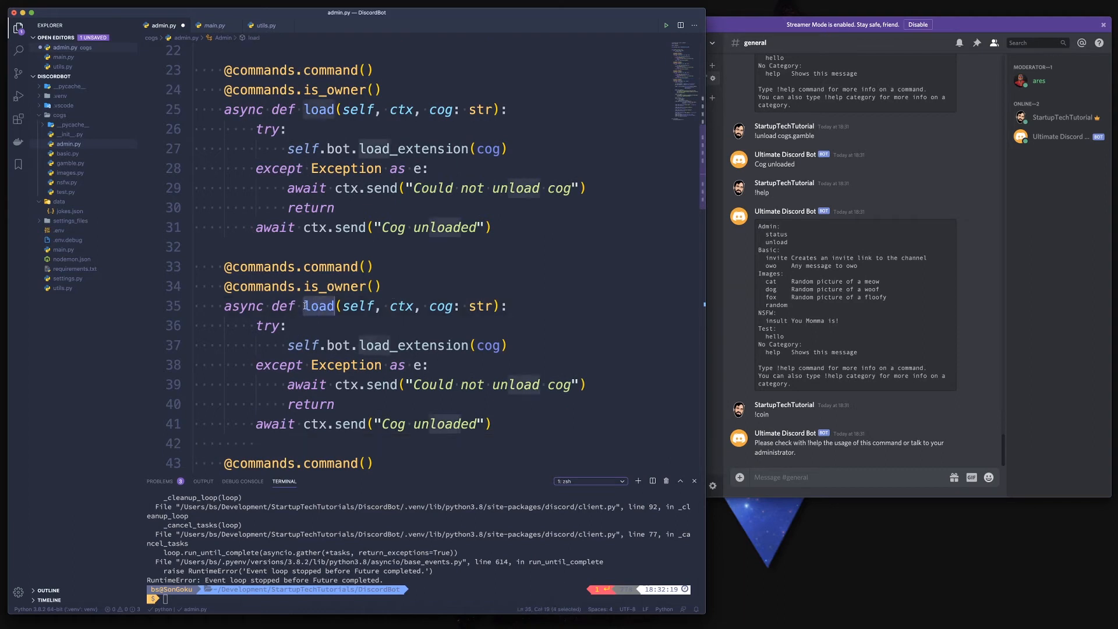
type("reload")
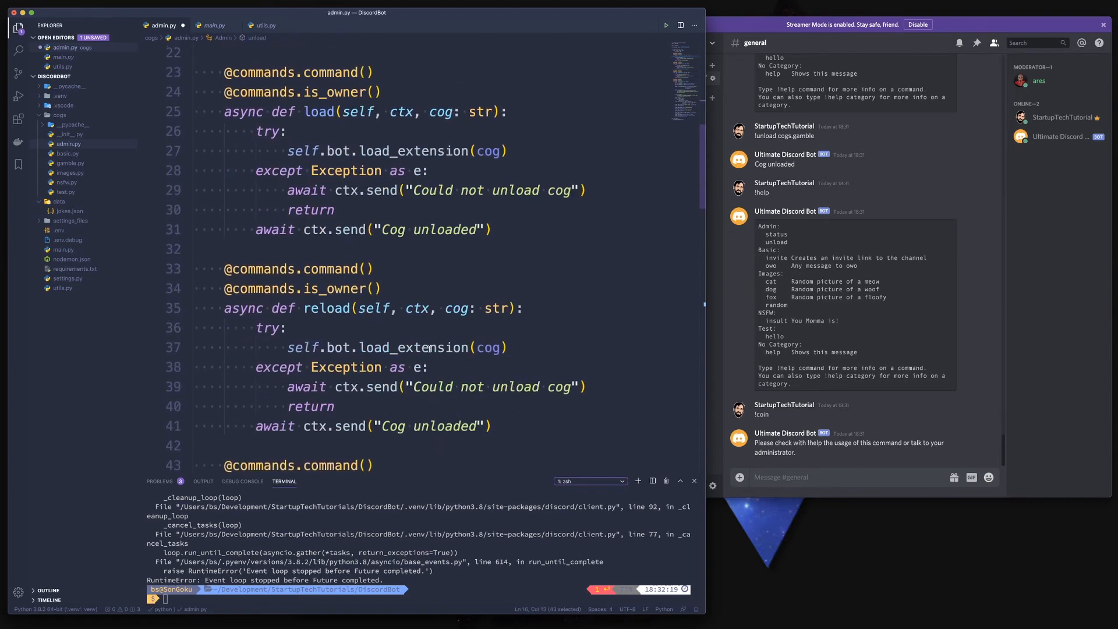
type("self.bot.unload_extension(cog)")
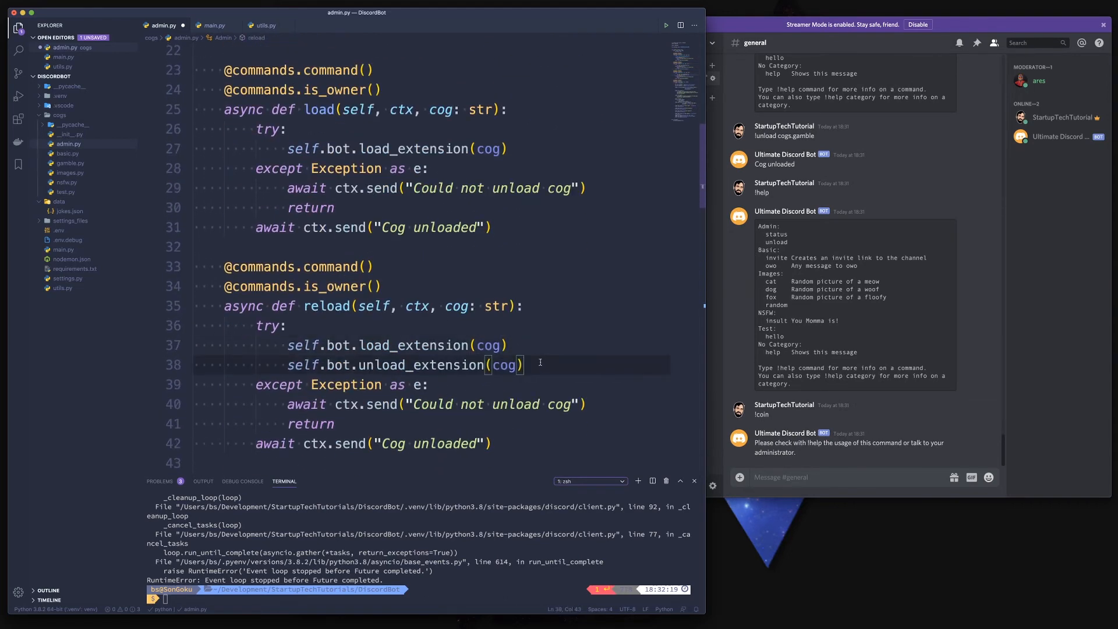
key("Backspace")
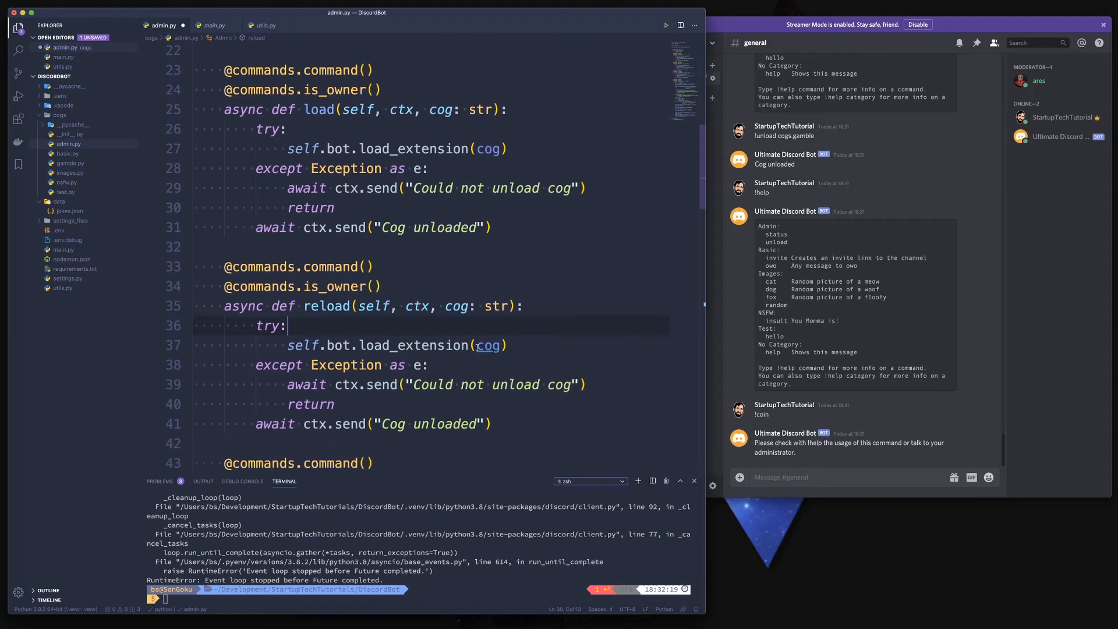
type("self.bot.unload_extension(cog)")
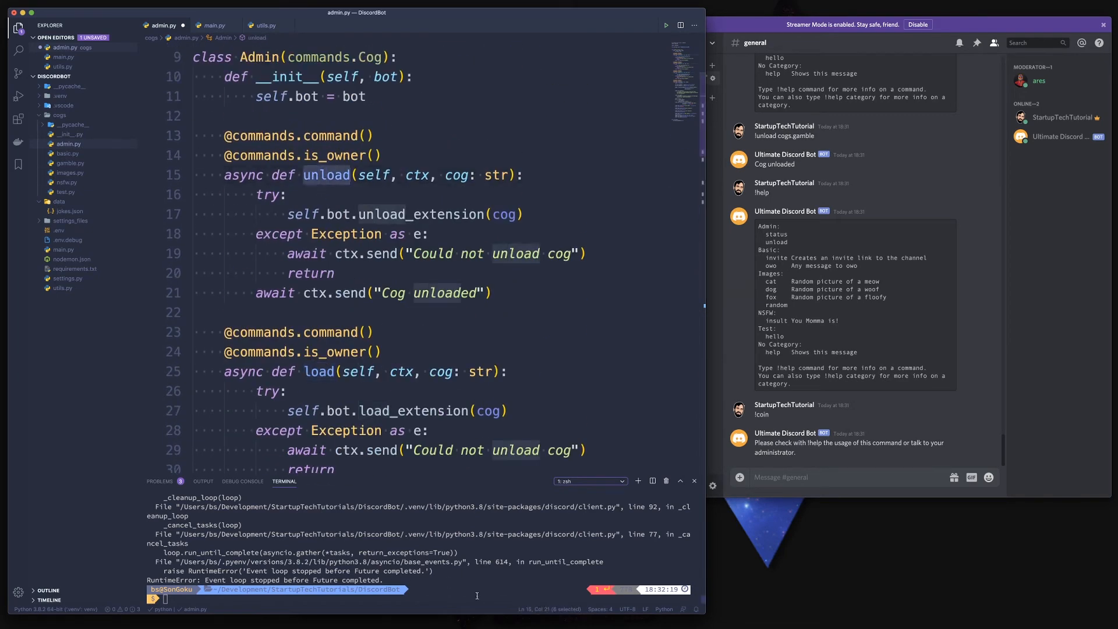
Step: Restart the bot in debug mode, then send !help, !unload cogs.gamble and !coin
type("DEBUG=True python main.py")
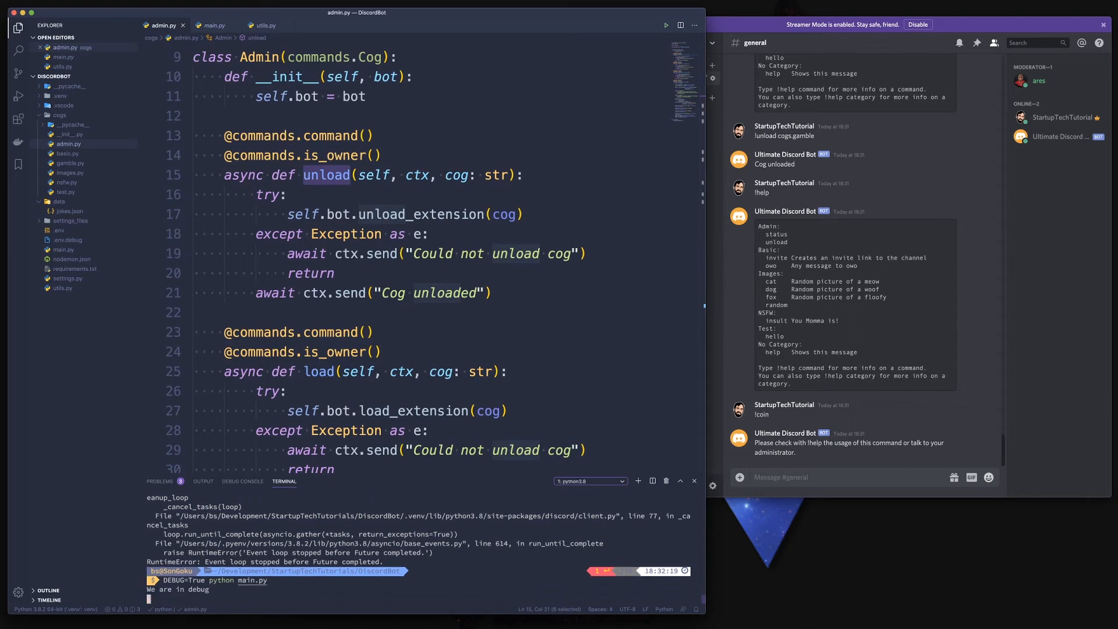
left_click(602, 69)
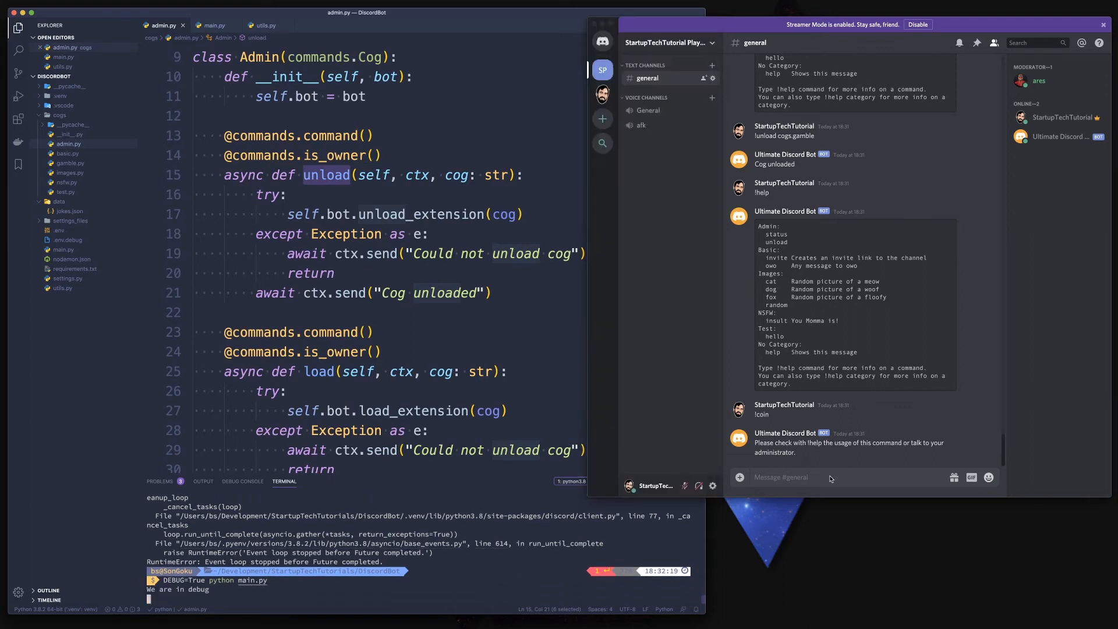
type("!help")
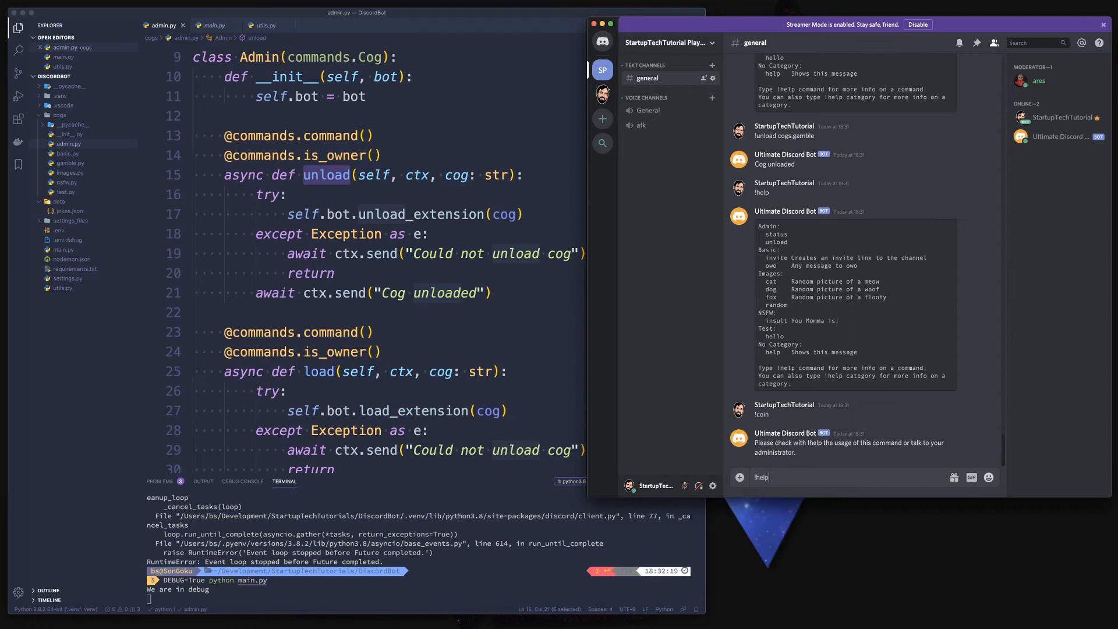
key("Enter")
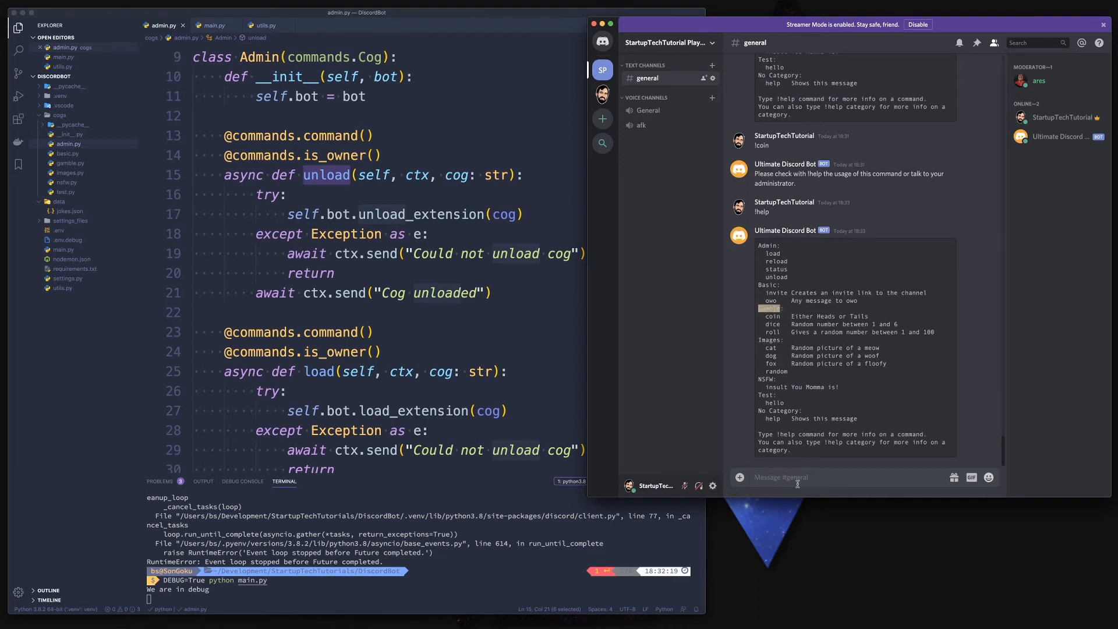
type("!unload")
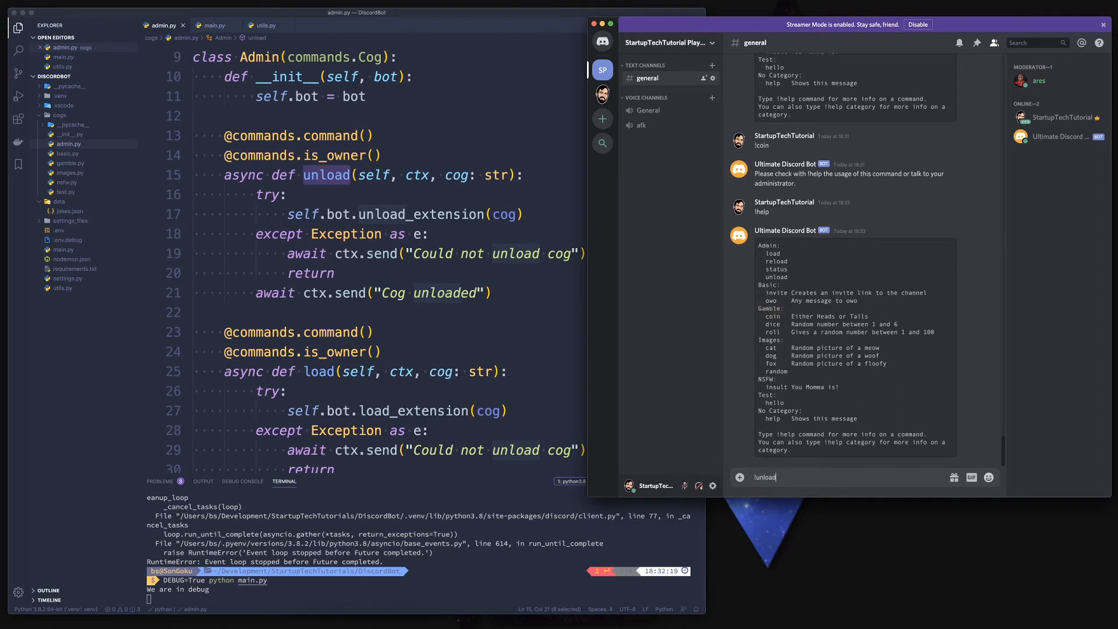
type("cogs.gambl")
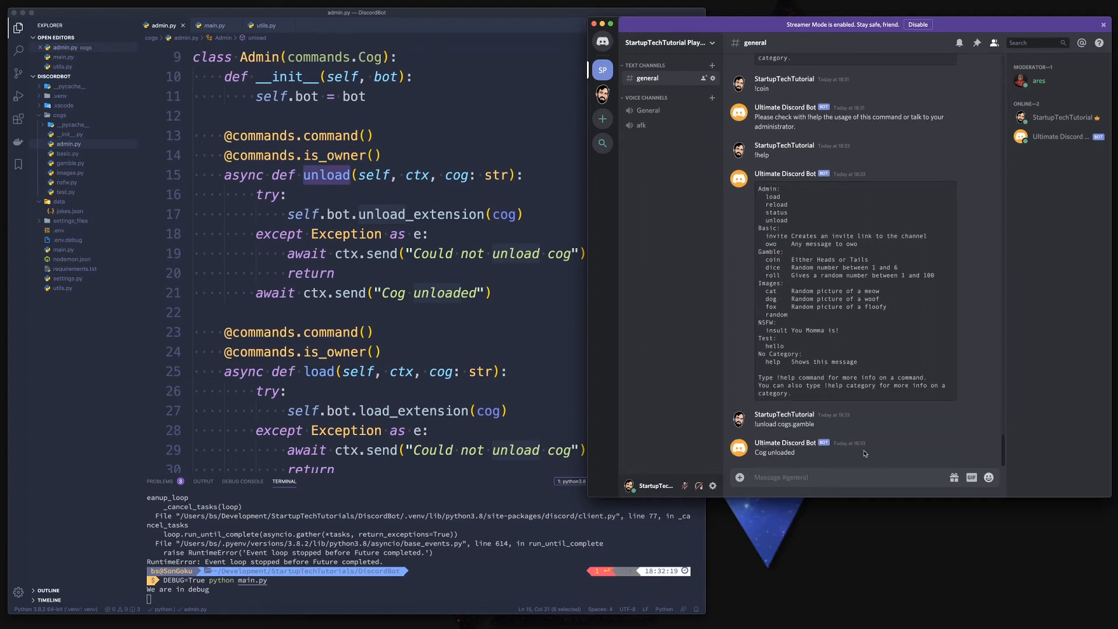
type("!coin")
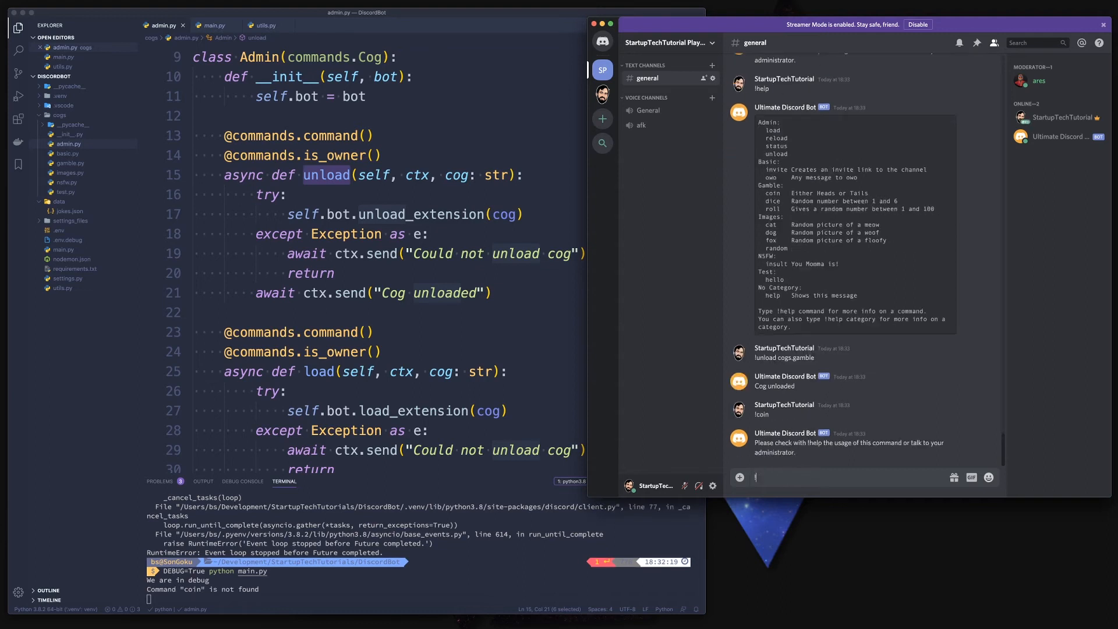
Step: Send !load cogs.gamble, then !coin again, which answers 'Tails'
type("!load")
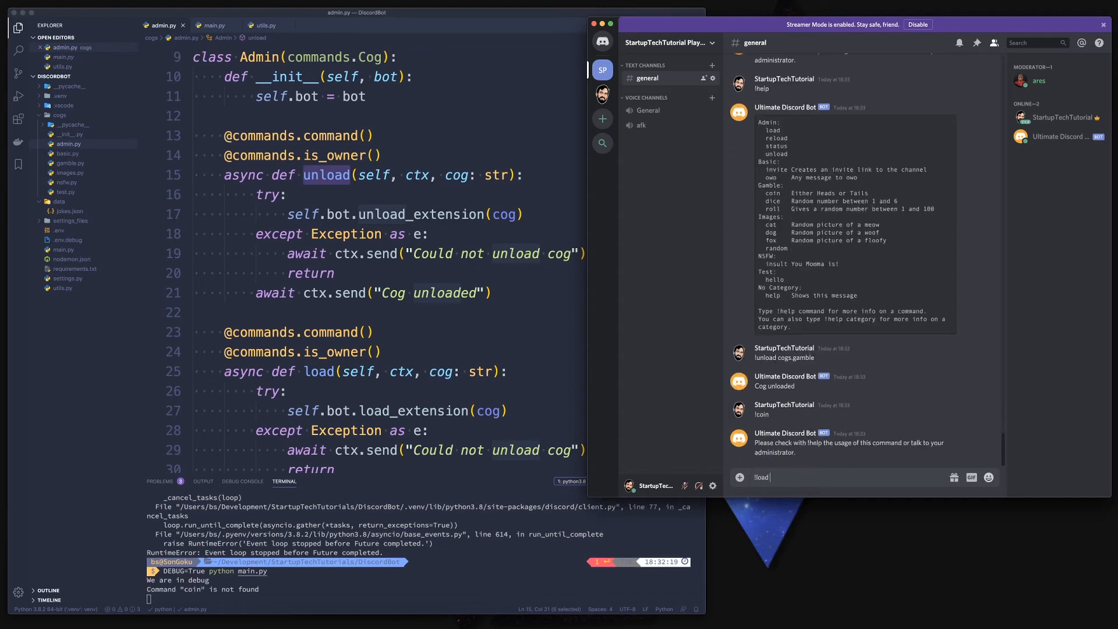
type("cogs.g")
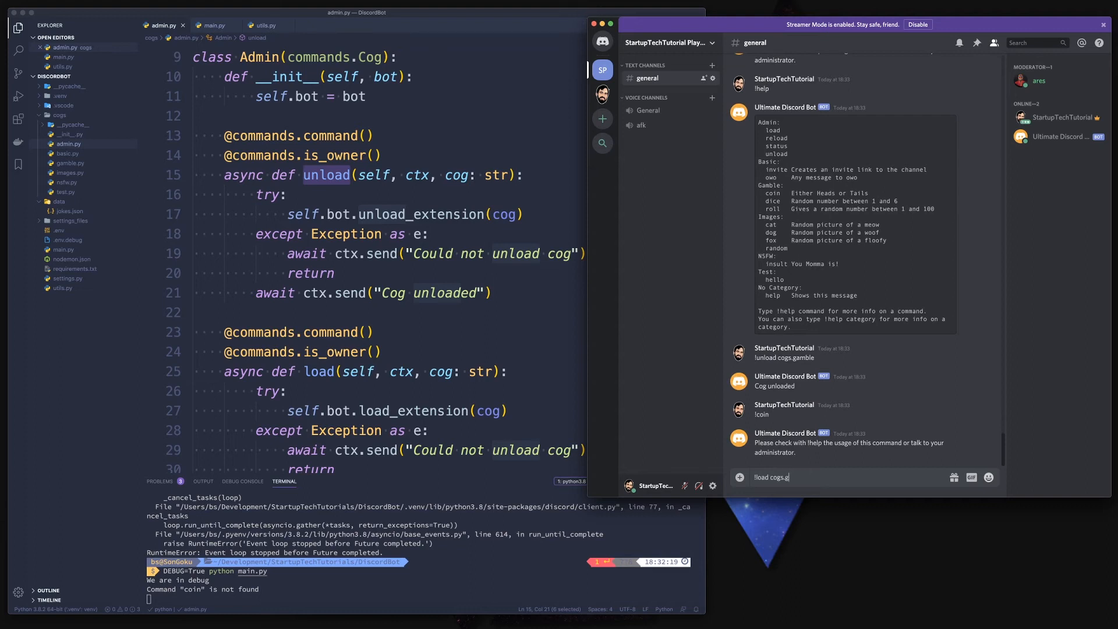
key("Enter")
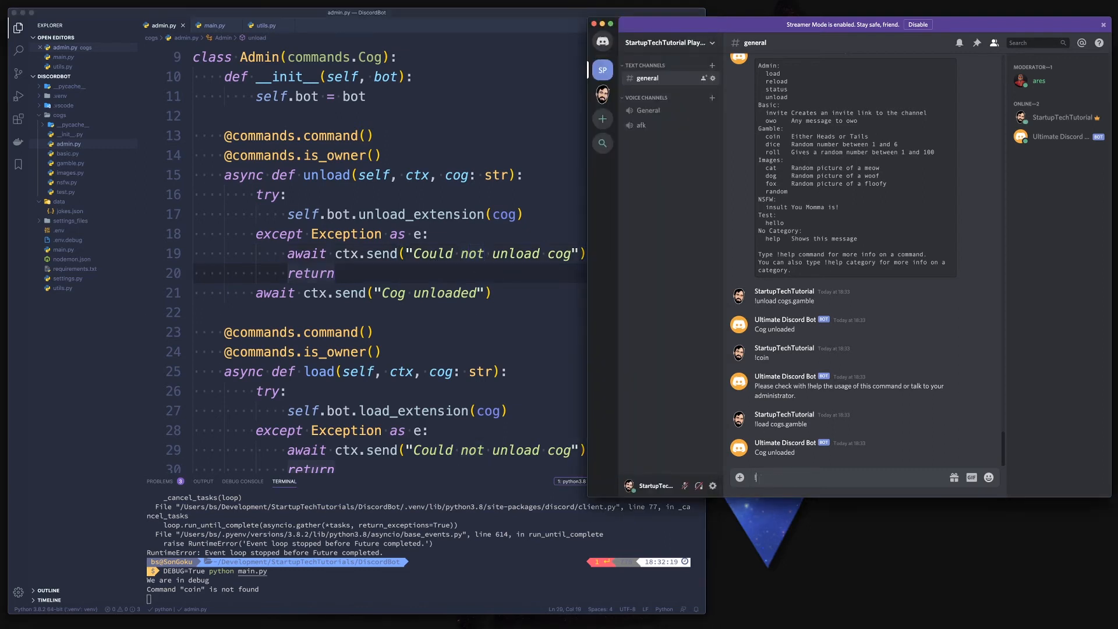
type("!coin")
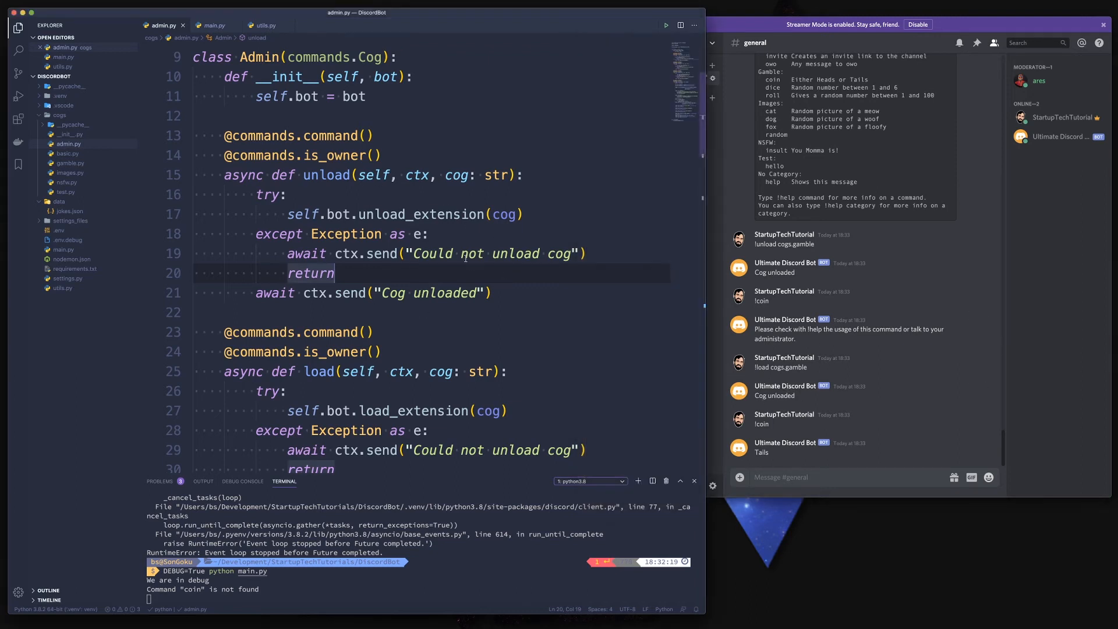
Step: Change the reload command's replies to 'Could not reload cog' and 'Cog reloaded'
scroll("down", 3)
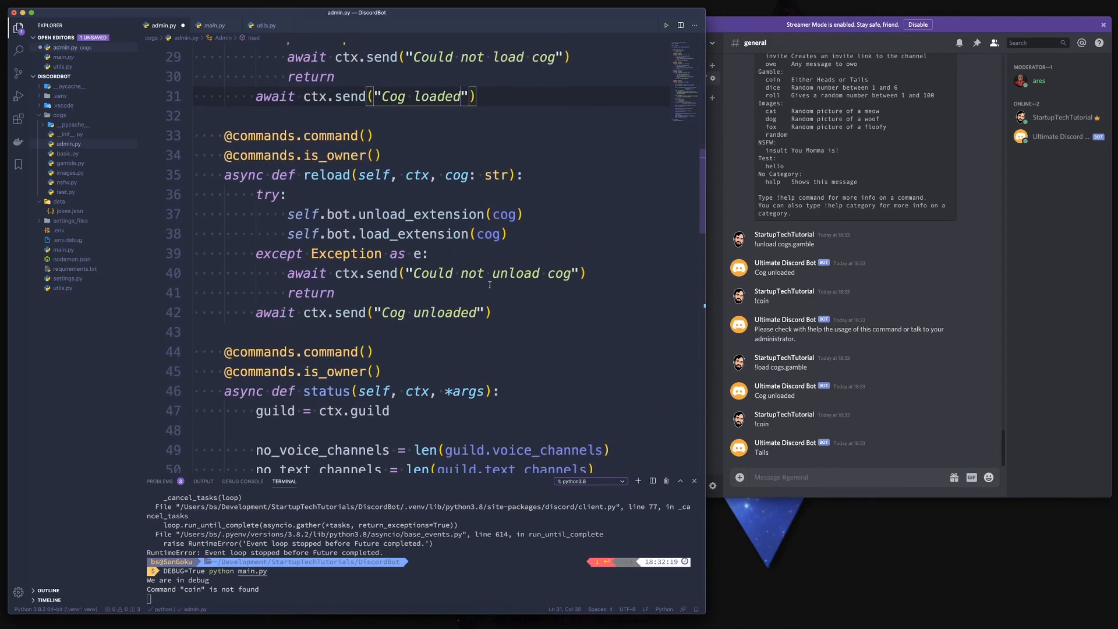
type("re")
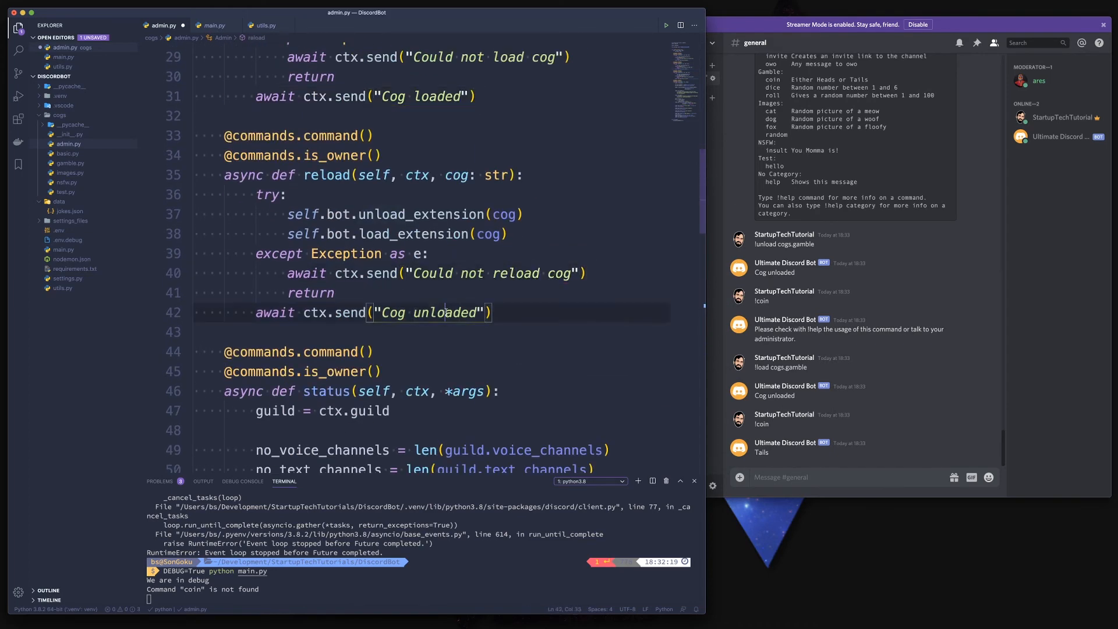
type("reloaded")
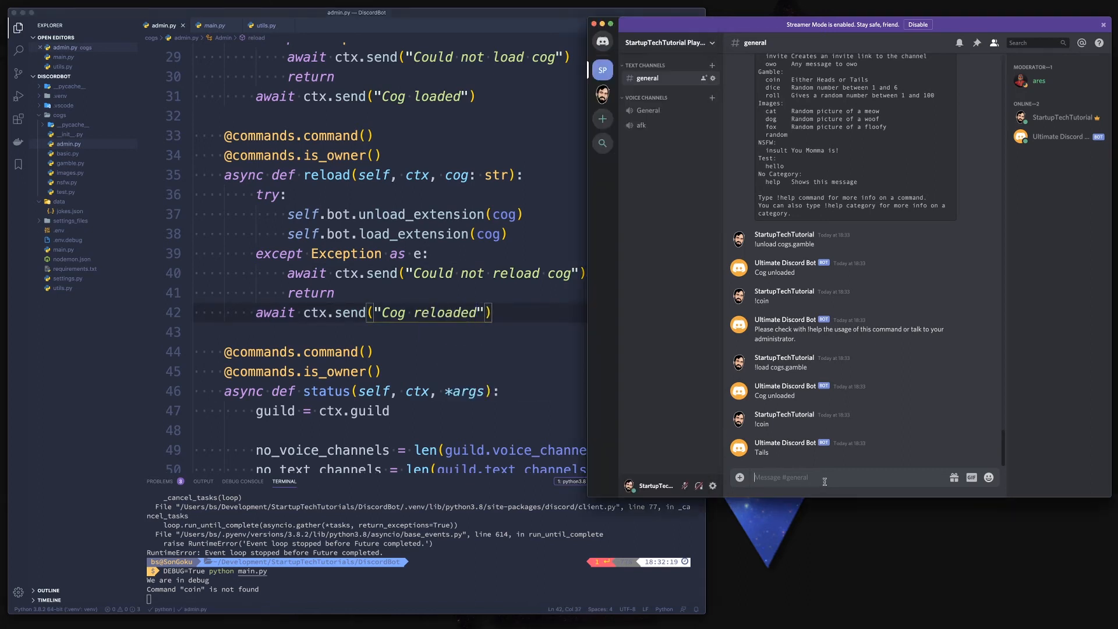
Step: Send !reload cogs.admin, then !help to check the command list
type("!reload")
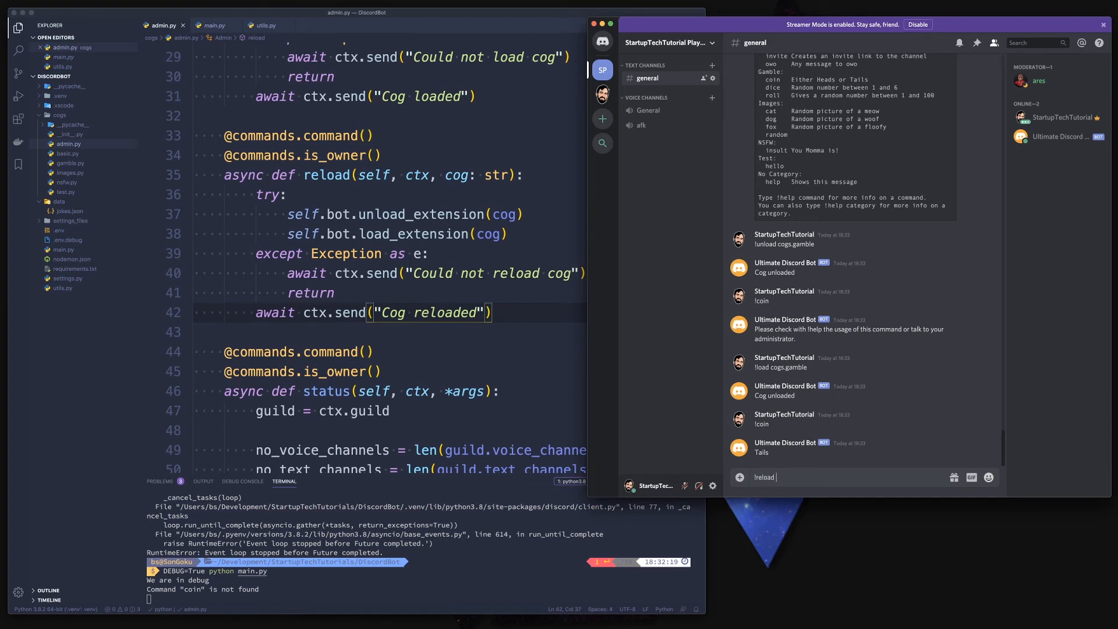
type("cogs.adm")
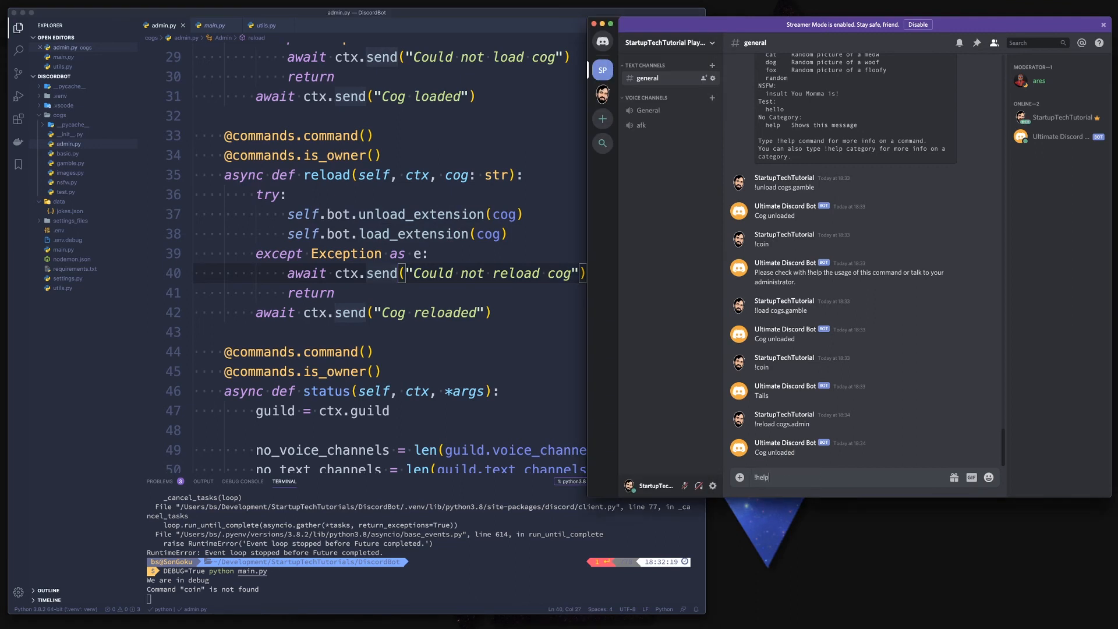
key("Enter")
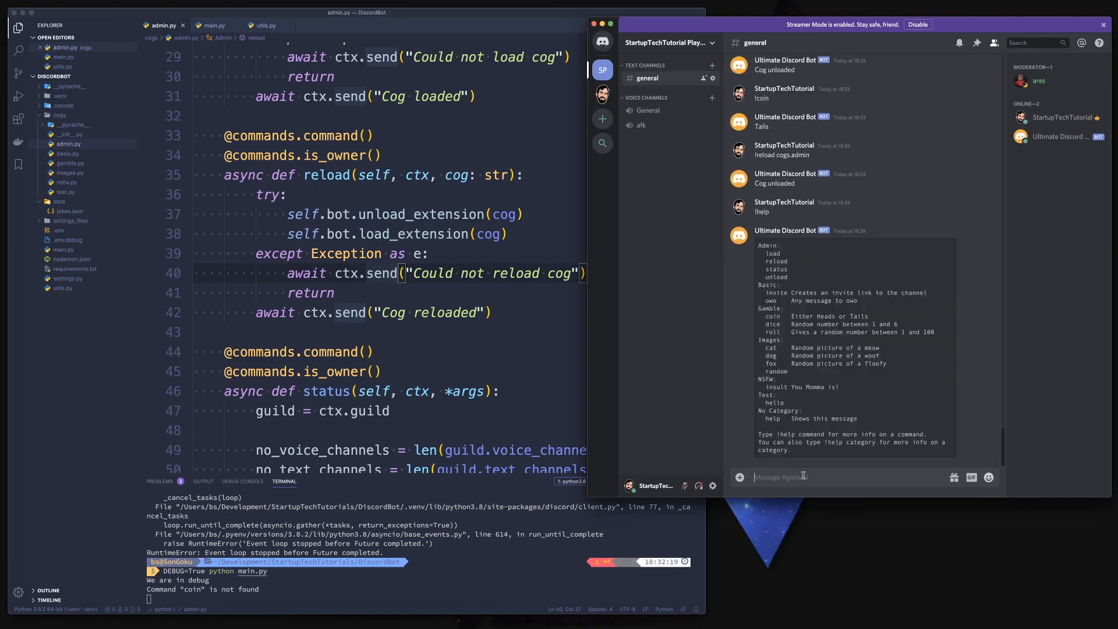
Step: Try !unload basic, which fails without the cogs. prefix
type("!reload")
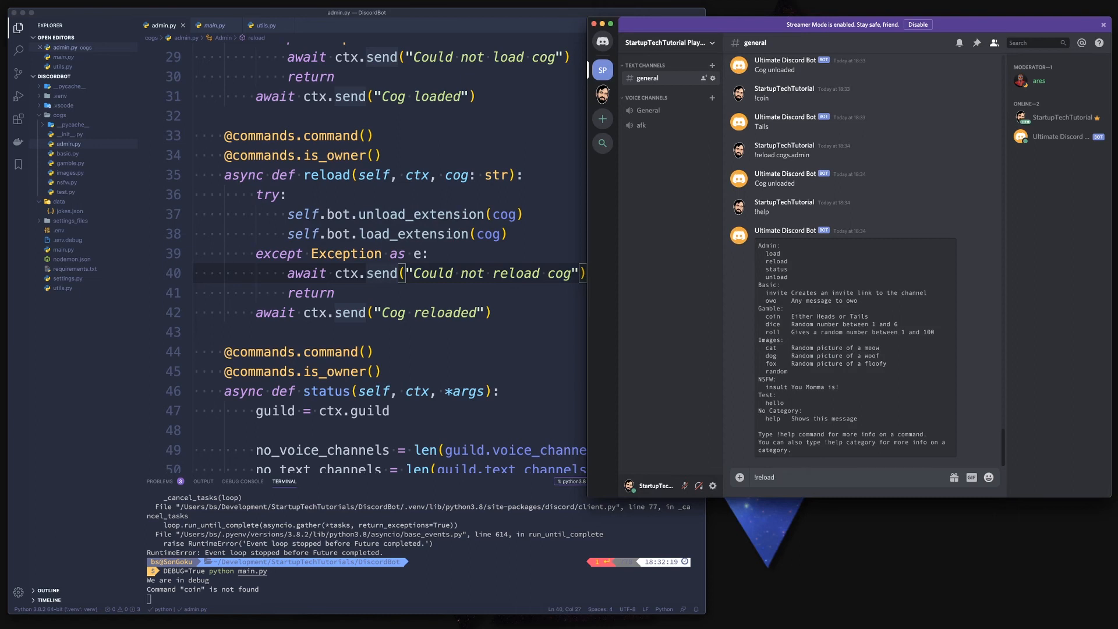
type("!re")
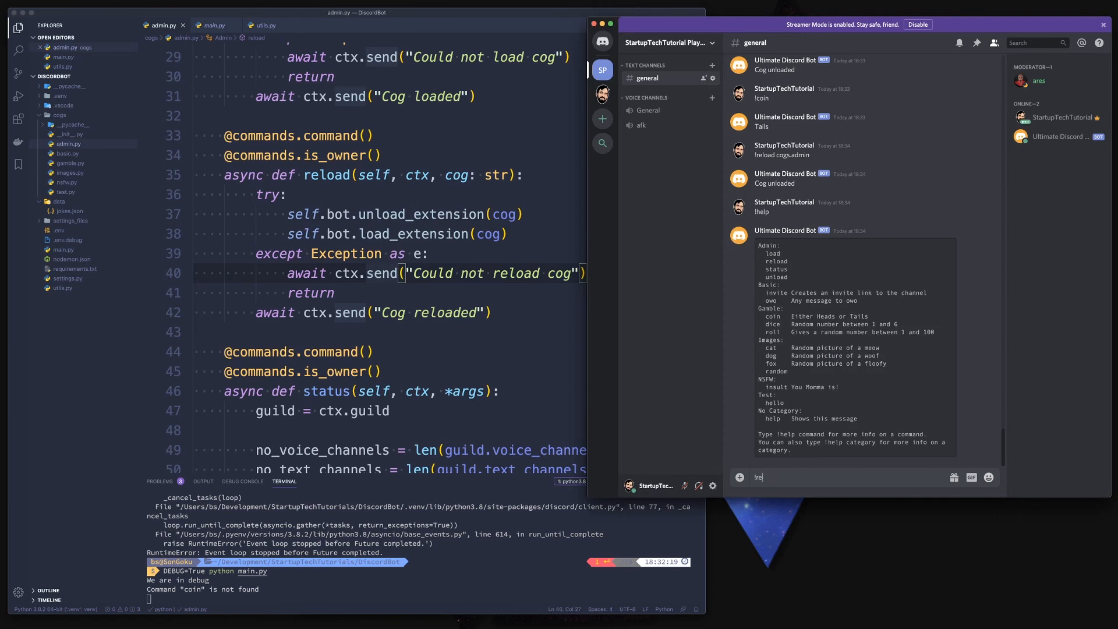
type("unload")
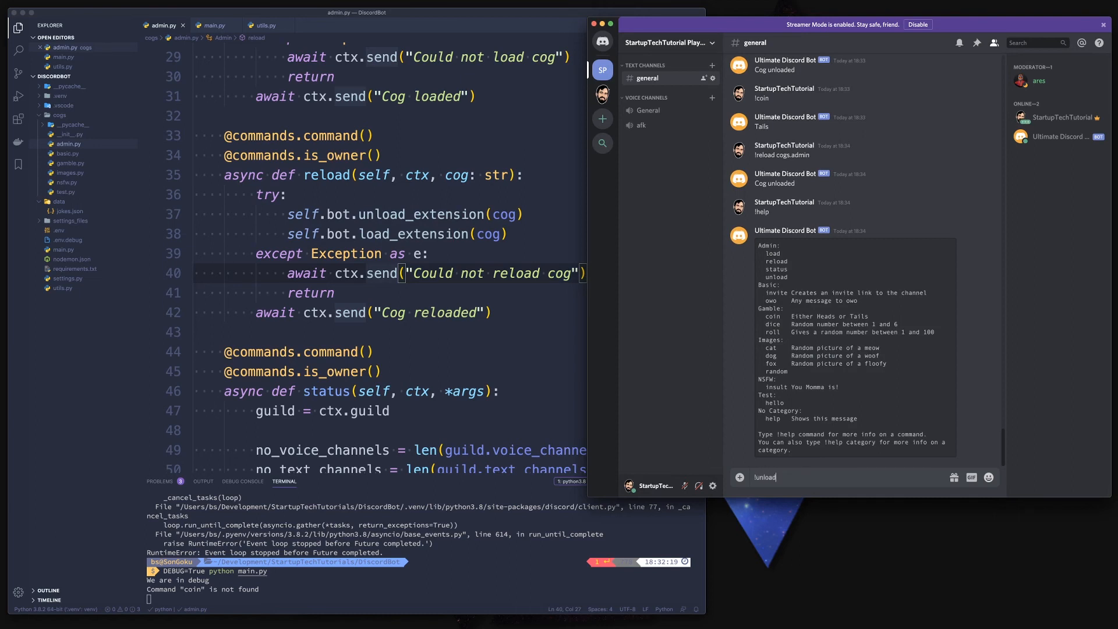
key("Enter")
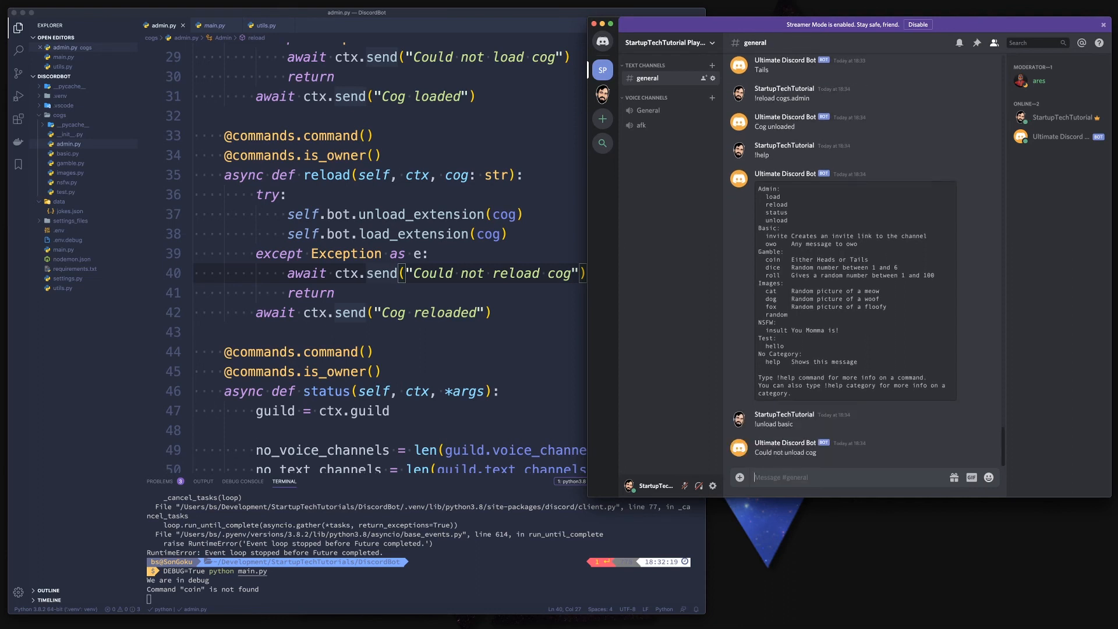
Step: Send !unload cogs.basic and !load cogs.basic, getting 'Cog unloaded' and 'Cog loaded'
type("!unload")
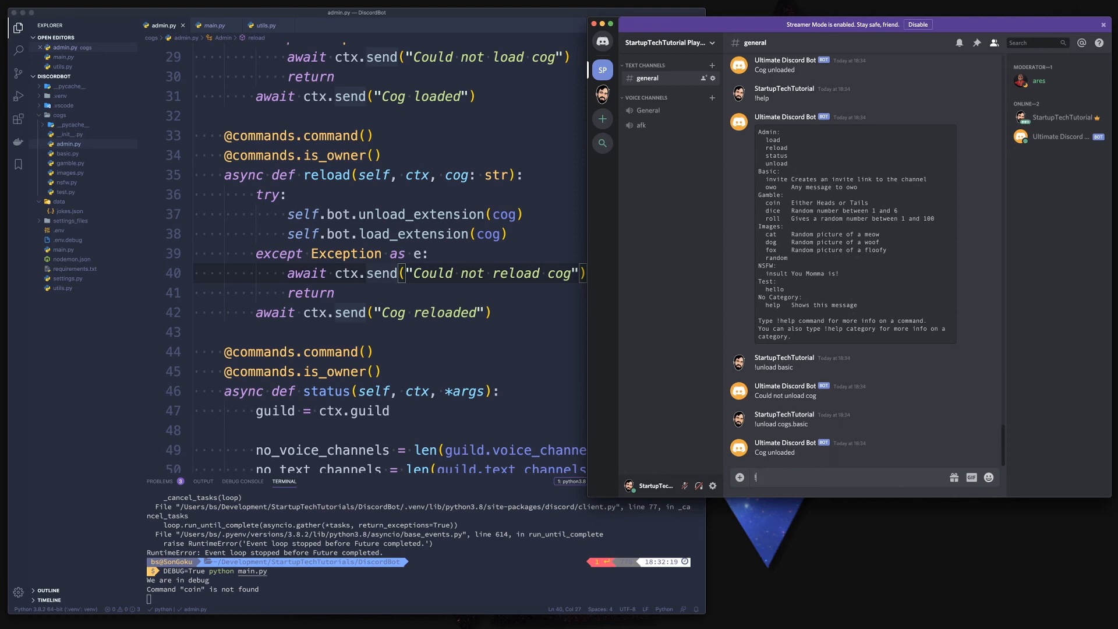
type("!load")
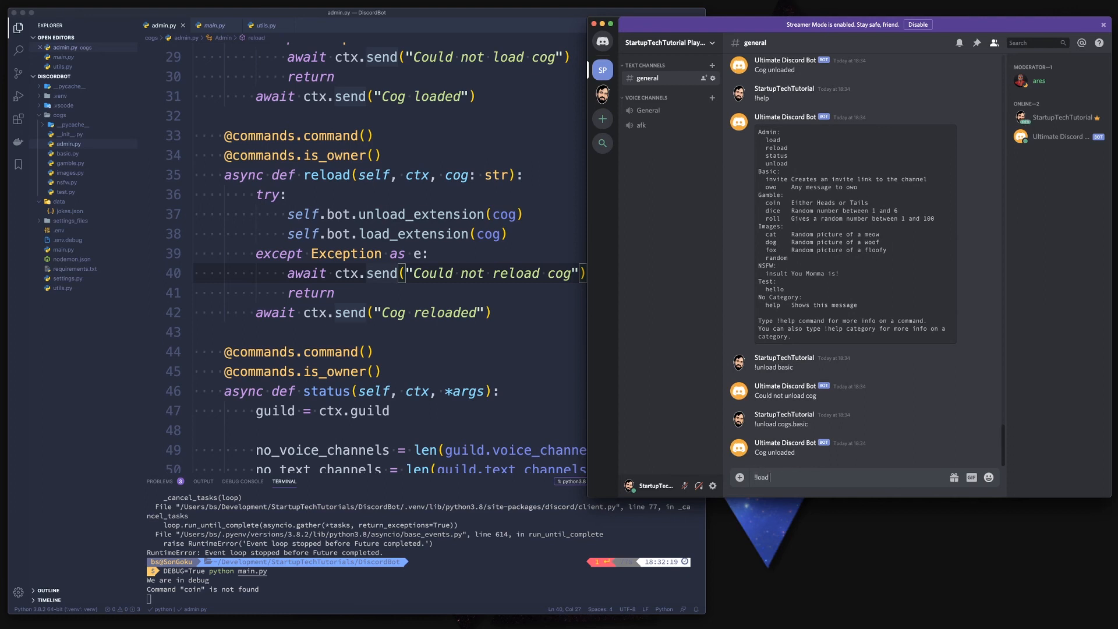
type("cogs.basi")
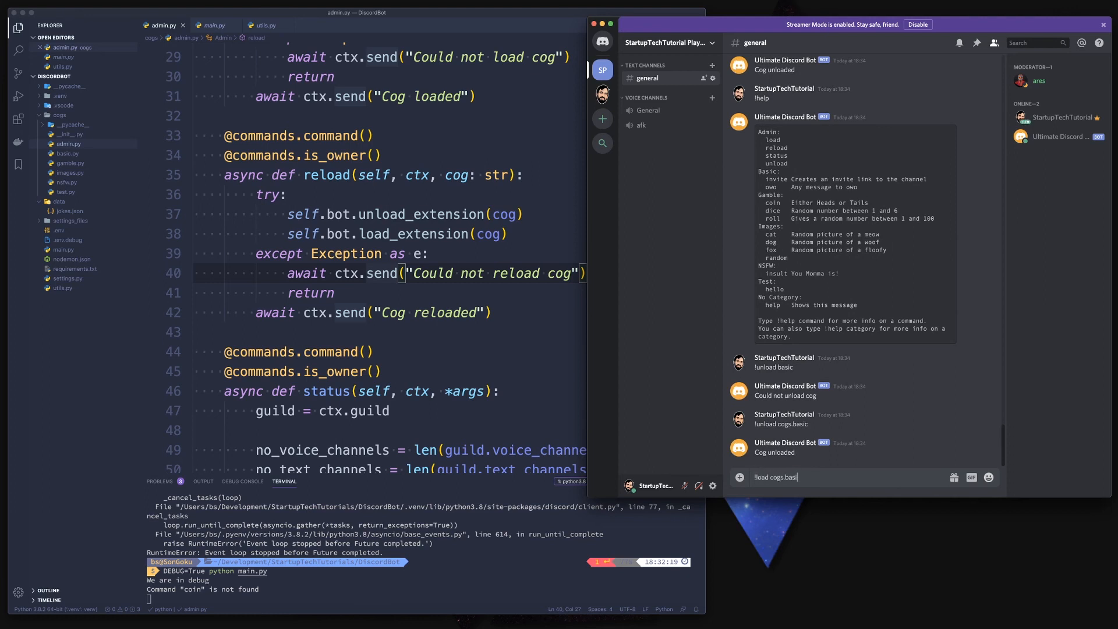
key("Enter")
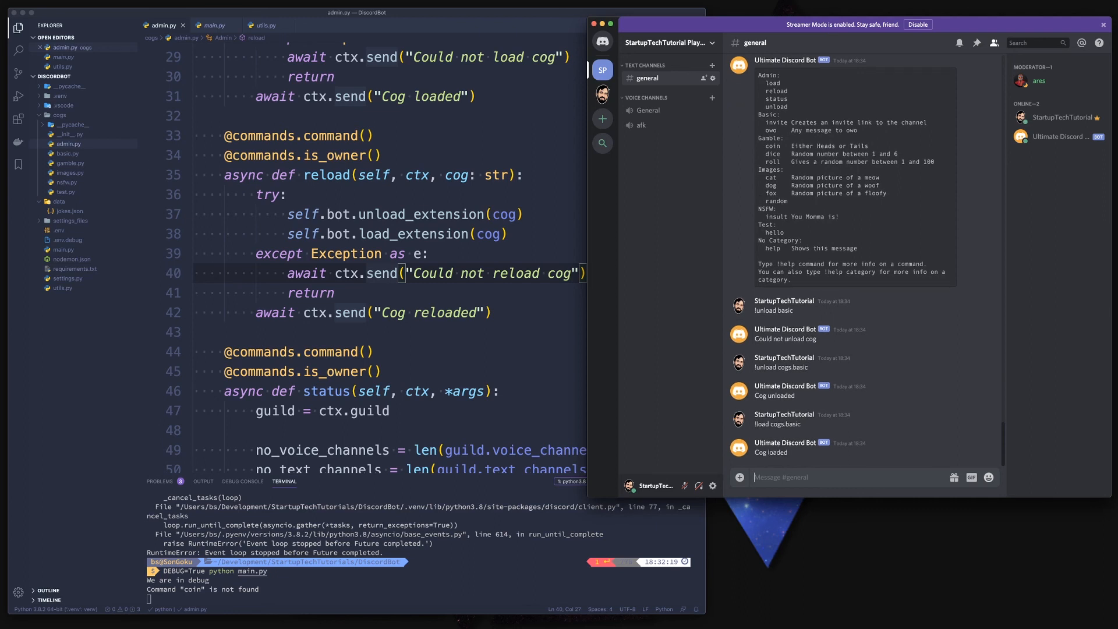
mouse_move(773, 305)
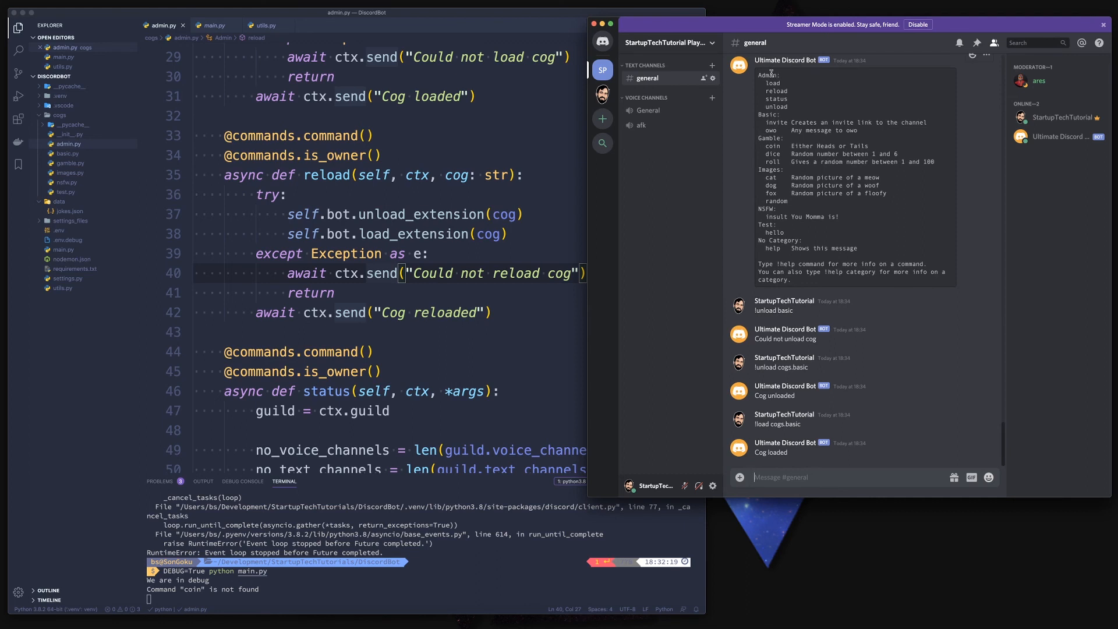
mouse_move(780, 124)
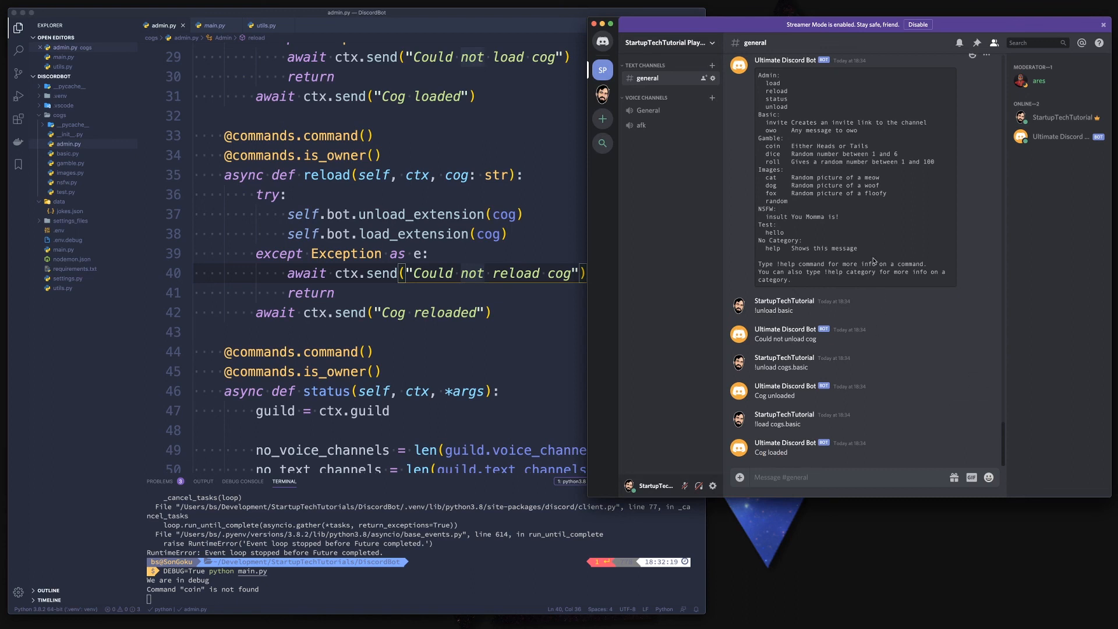
mouse_move(828, 255)
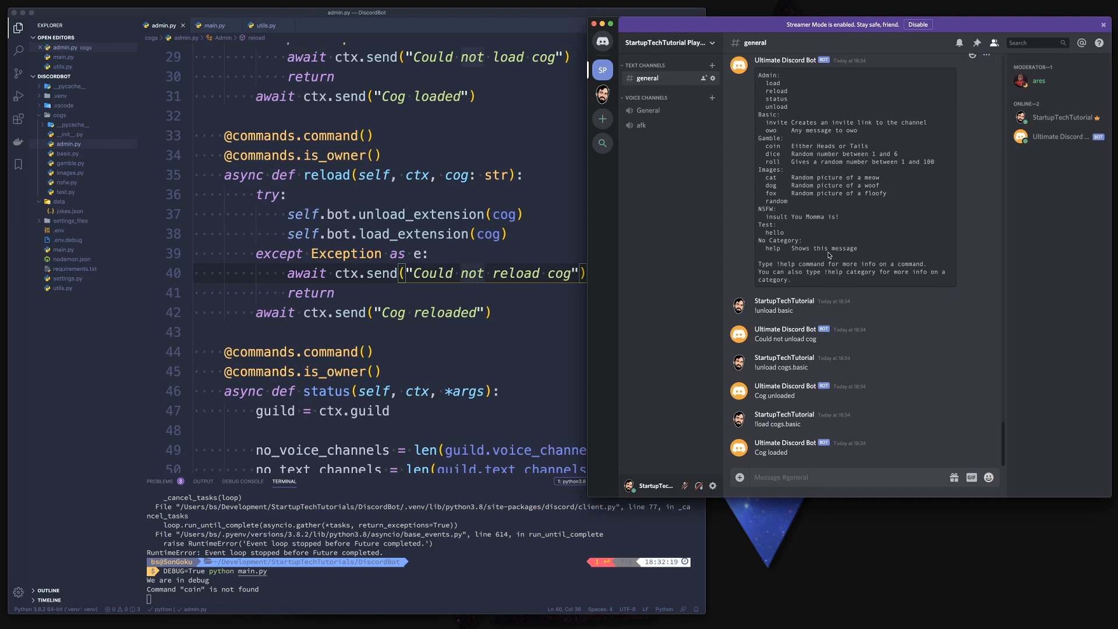
mouse_move(834, 254)
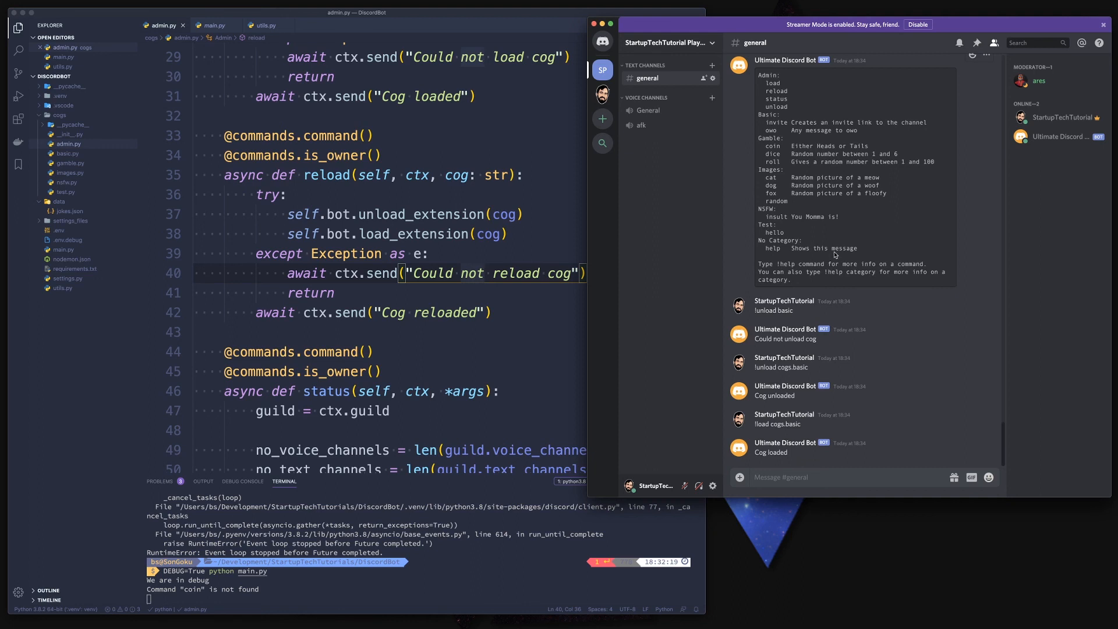